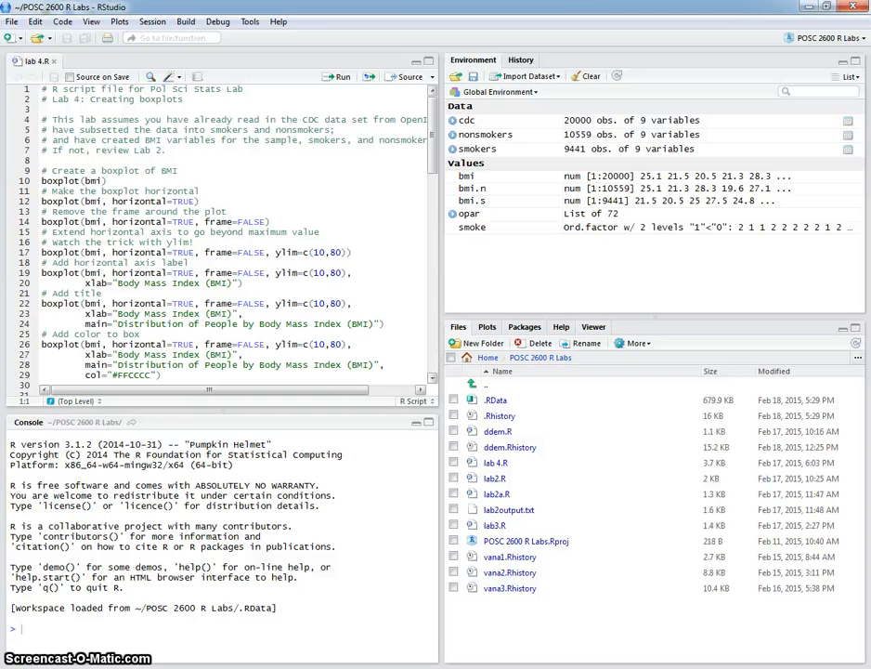
mouse_move(854, 438)
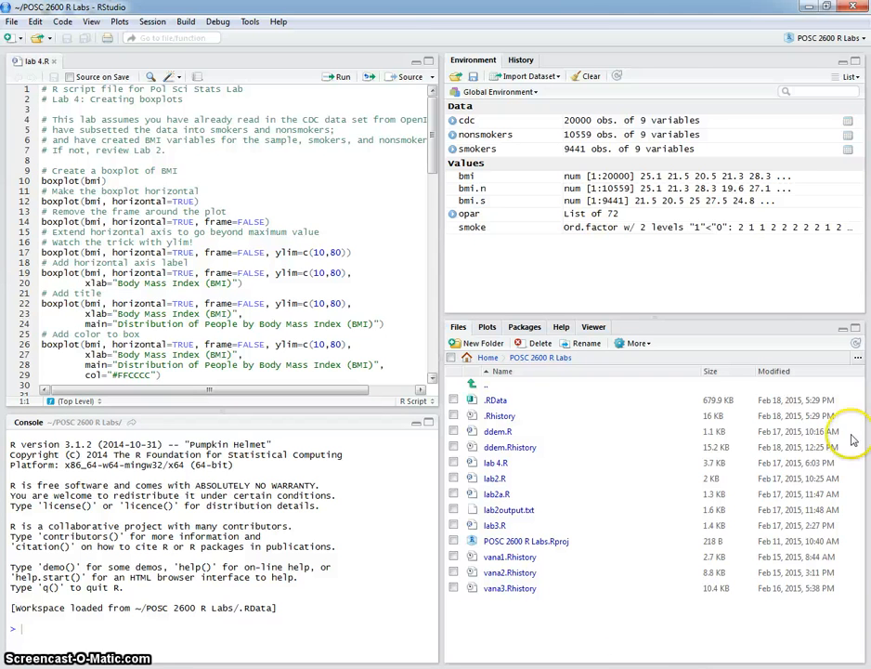
mouse_move(509, 211)
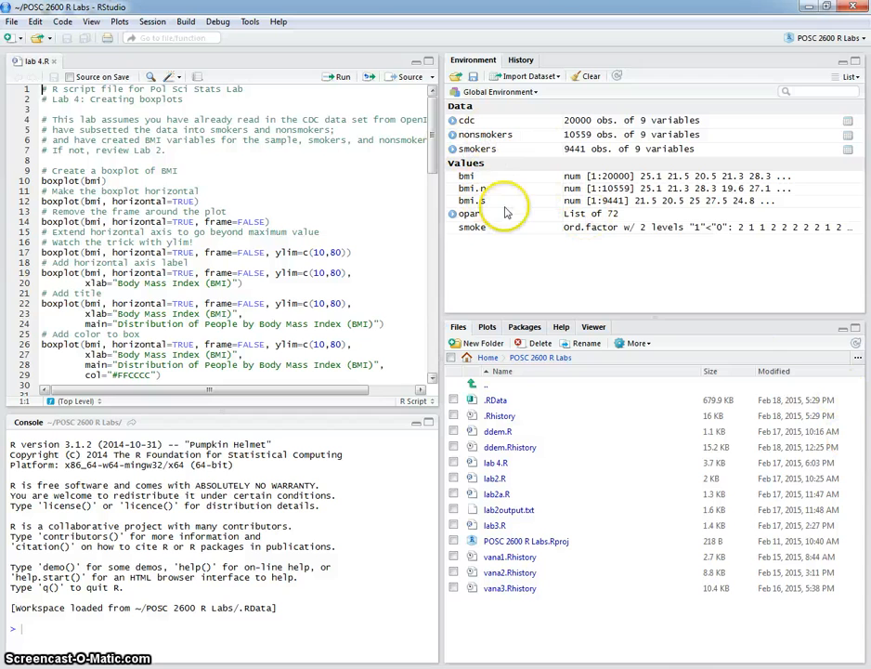
mouse_move(524, 264)
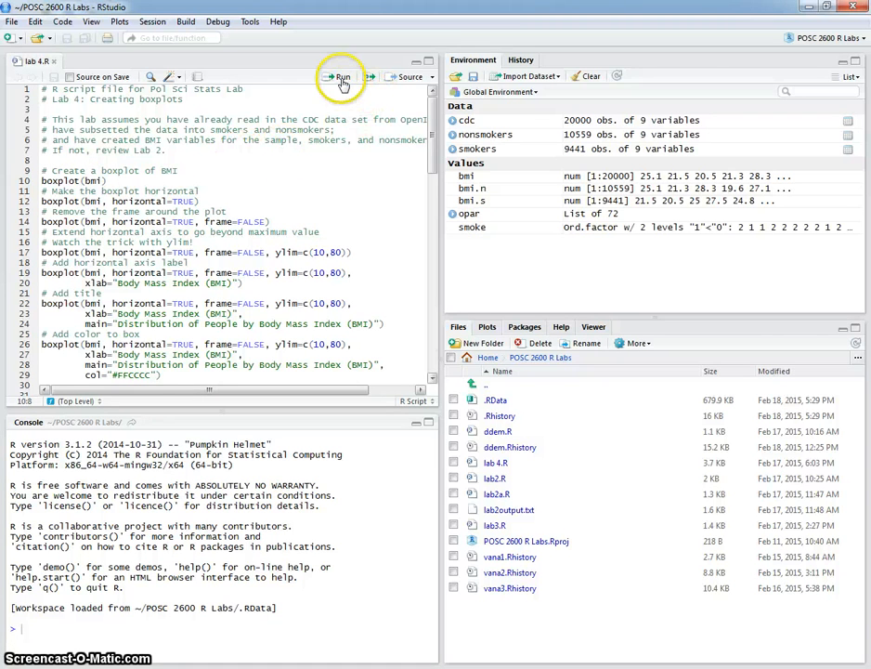
mouse_move(338, 76)
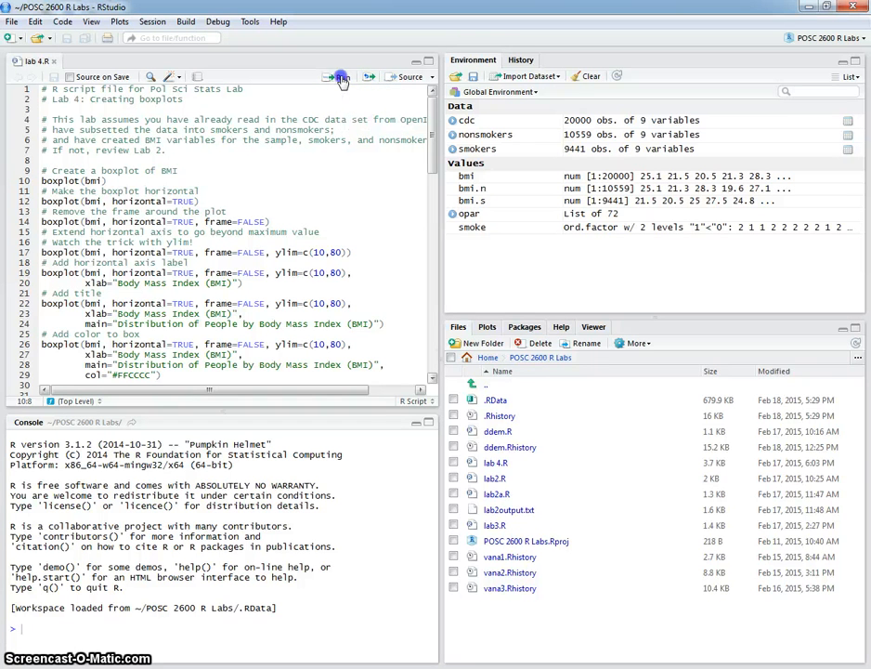
Step: Run boxplot(bmi) to draw the basic vertical BMI boxplot
click(338, 77)
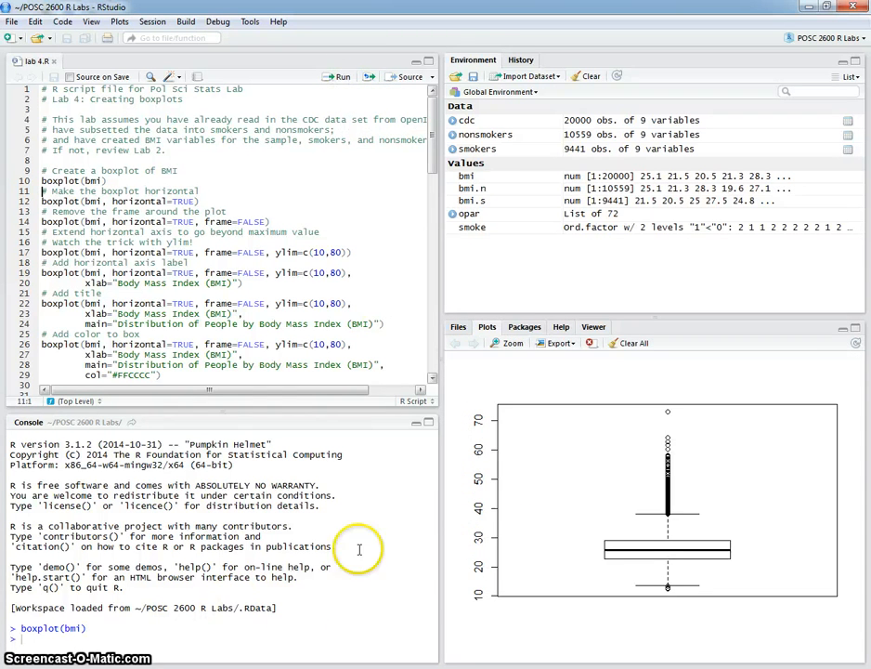
mouse_move(640, 531)
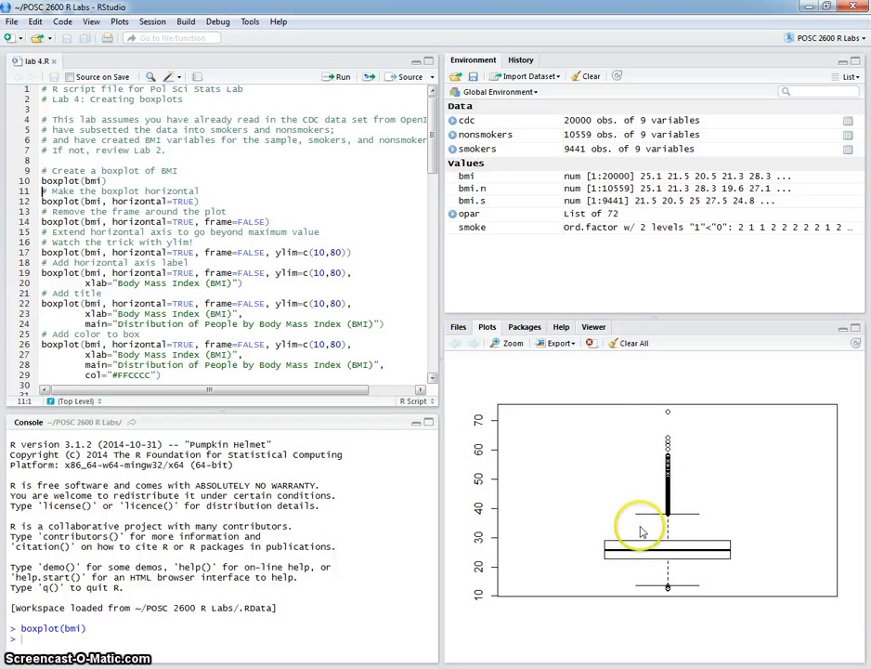
mouse_move(717, 590)
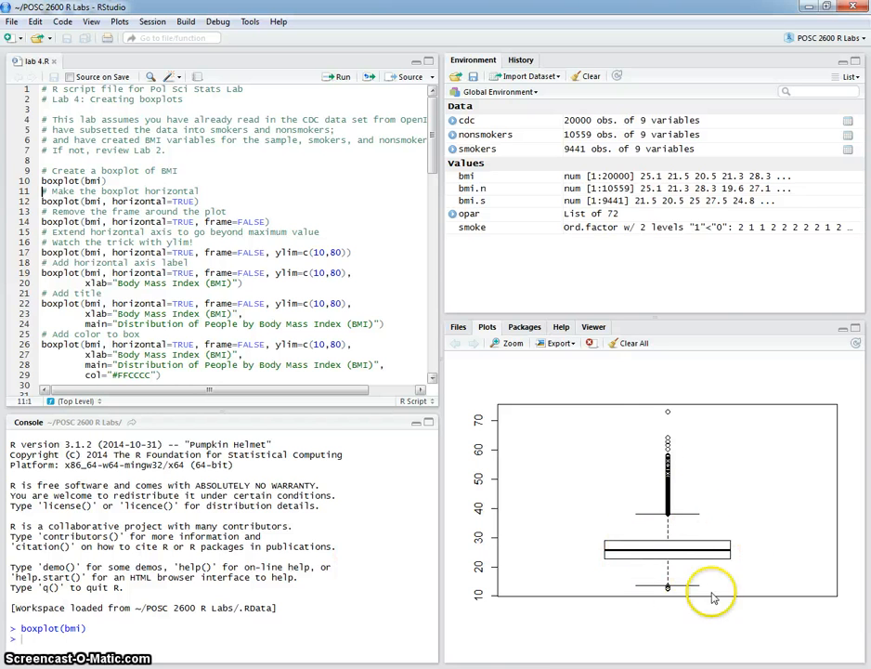
mouse_move(706, 576)
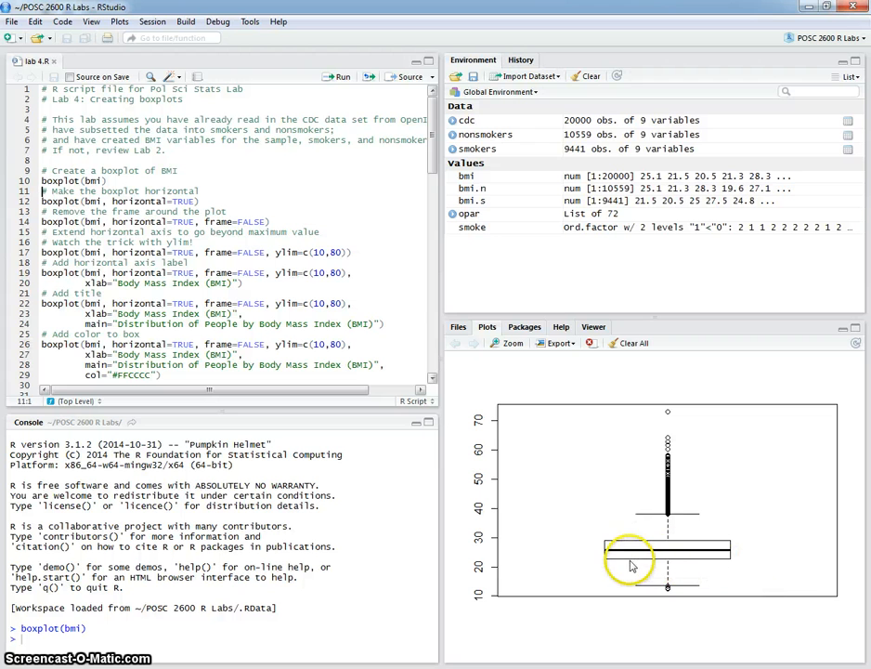
mouse_move(624, 583)
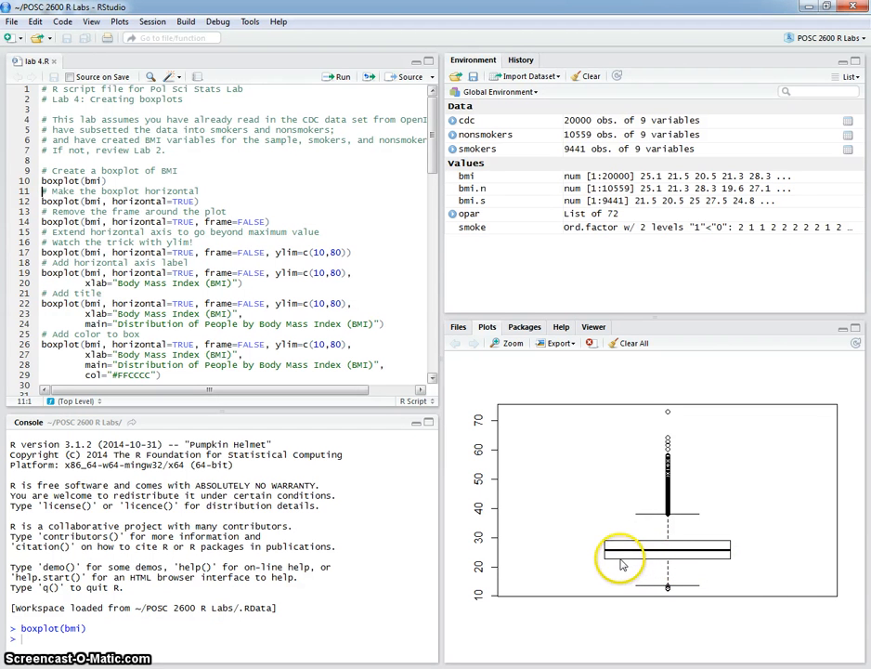
mouse_move(613, 569)
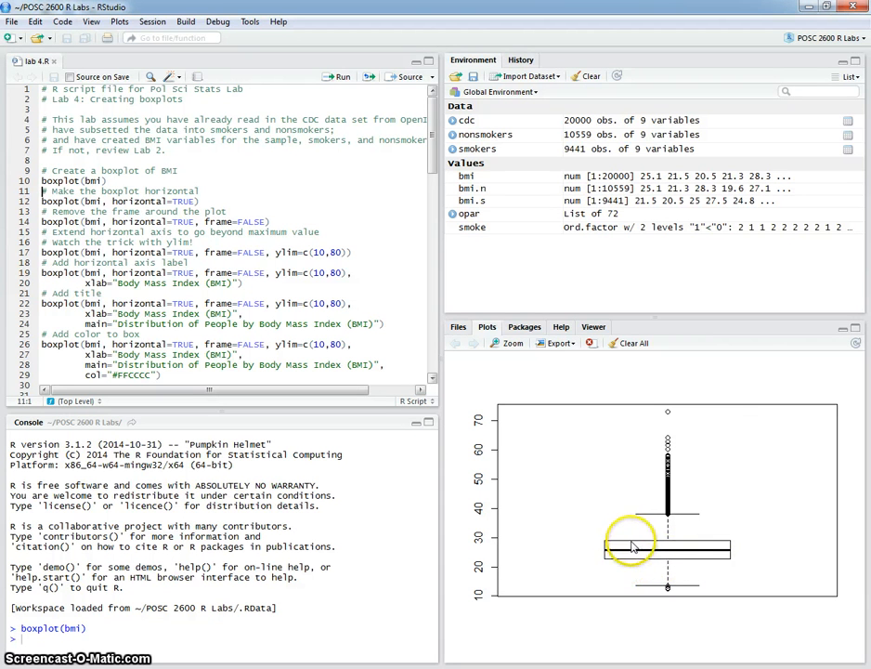
mouse_move(672, 598)
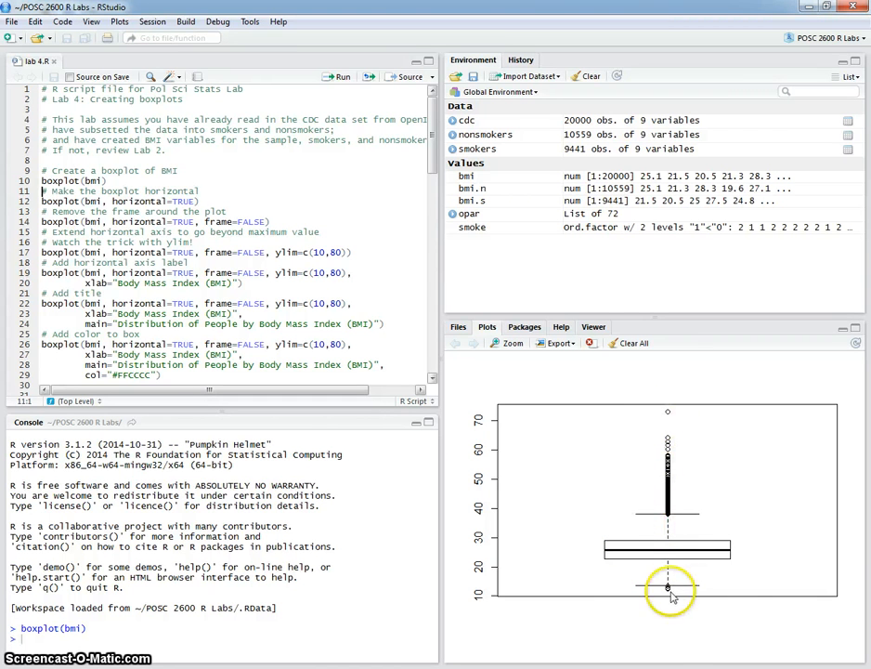
mouse_move(712, 580)
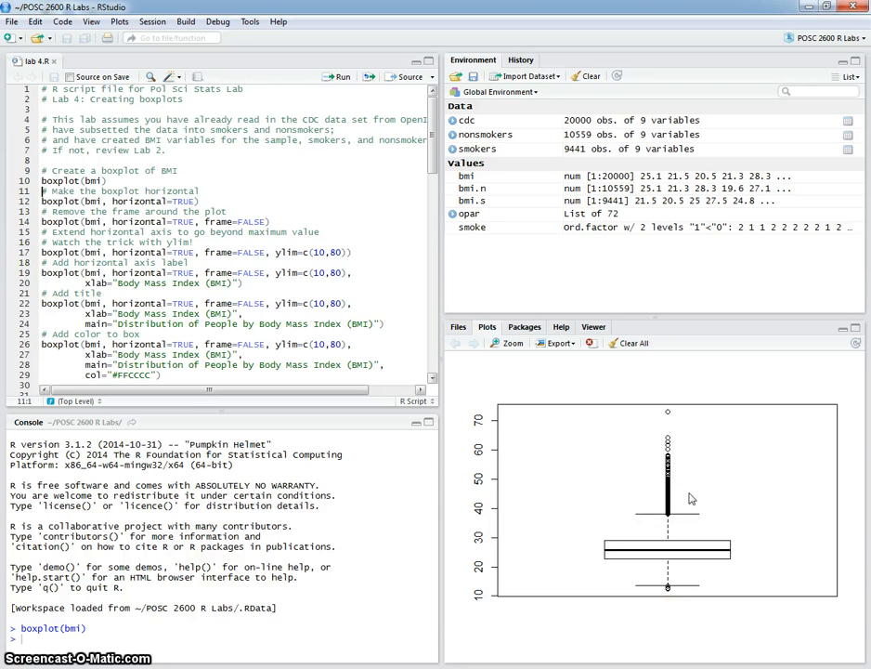
mouse_move(289, 271)
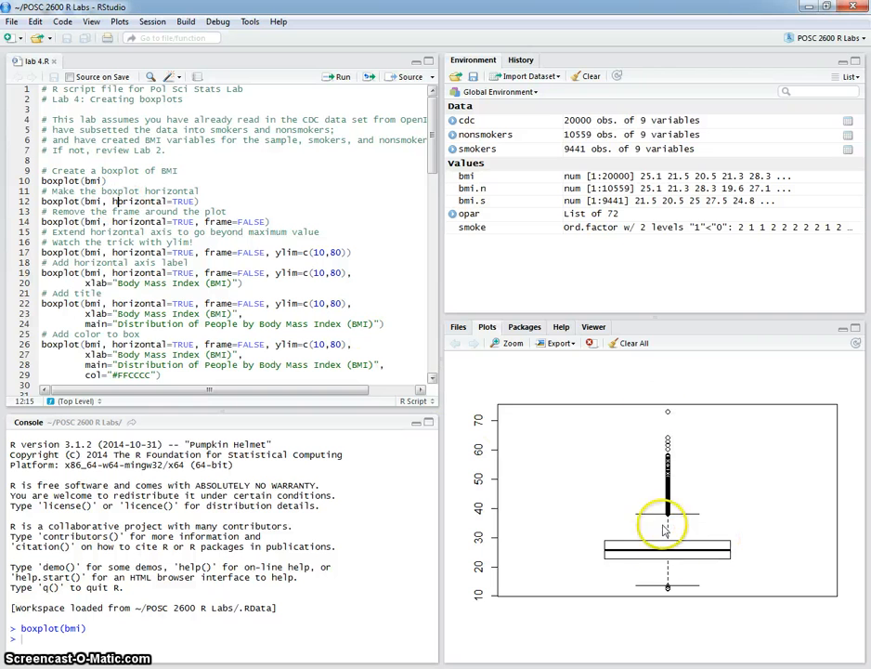
mouse_move(800, 559)
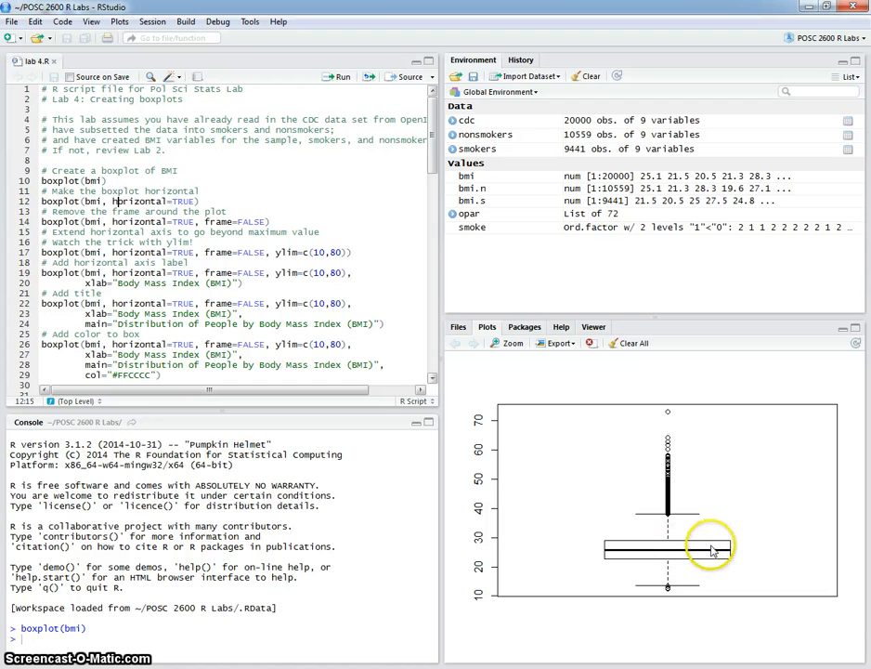
mouse_move(528, 557)
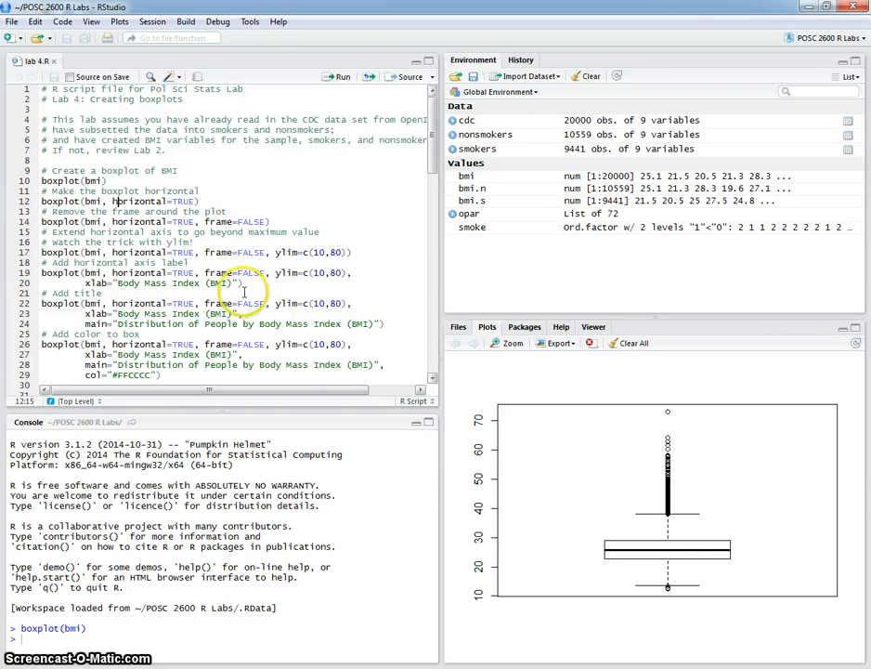
mouse_move(165, 158)
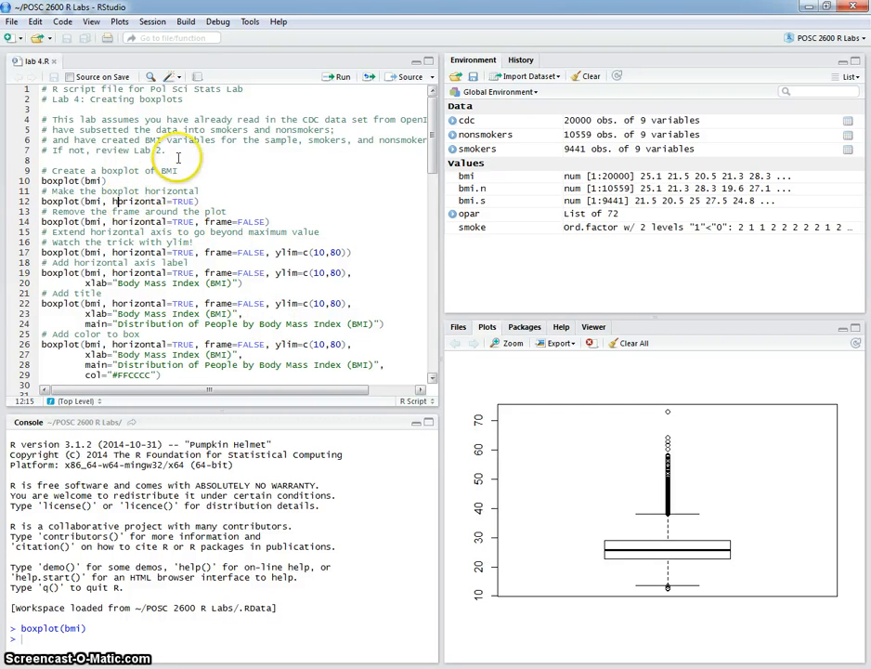
mouse_move(297, 100)
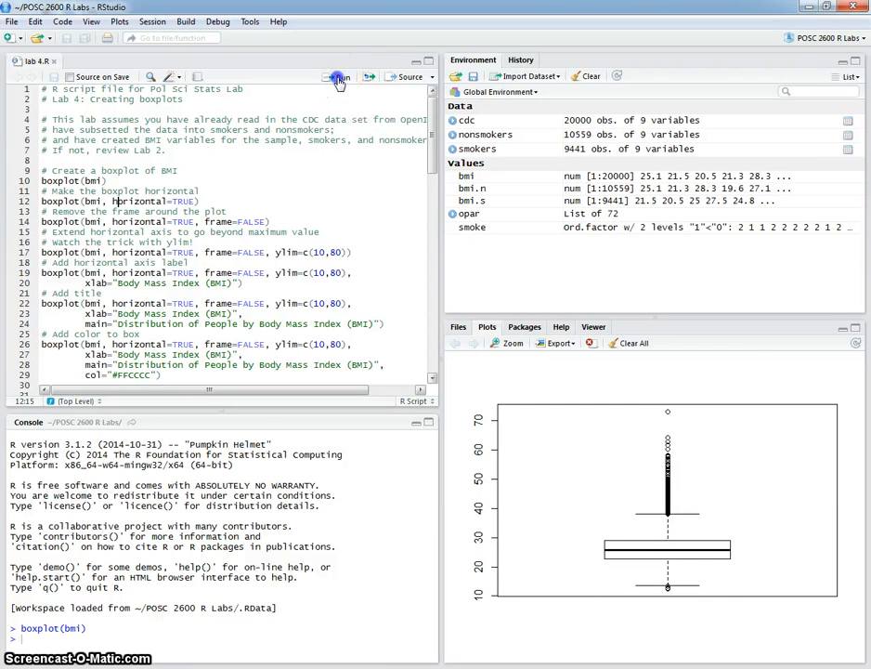
Step: Run boxplot(bmi, horizontal=TRUE) so BMI values run along the bottom
click(338, 76)
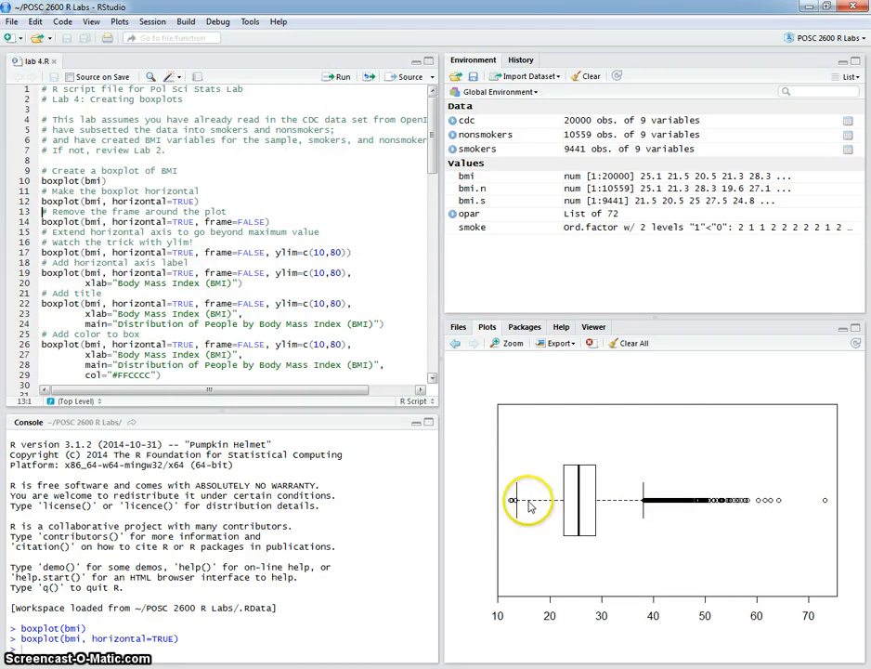
mouse_move(535, 392)
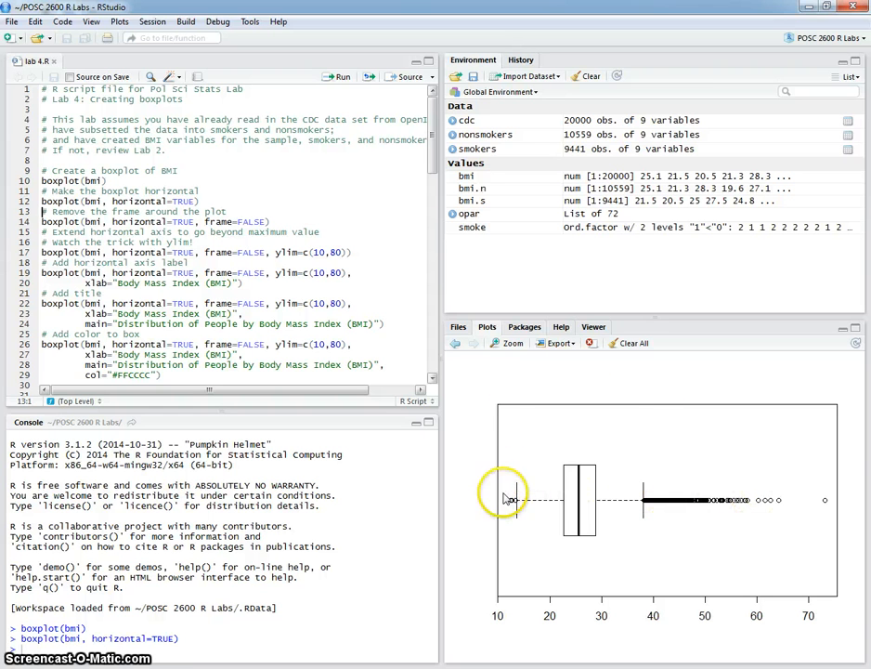
mouse_move(782, 509)
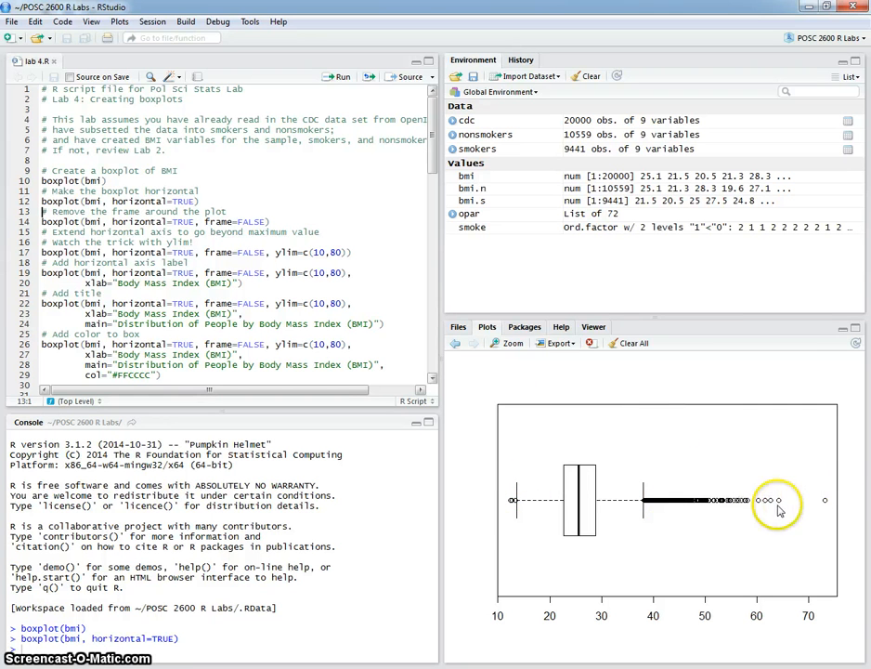
mouse_move(584, 424)
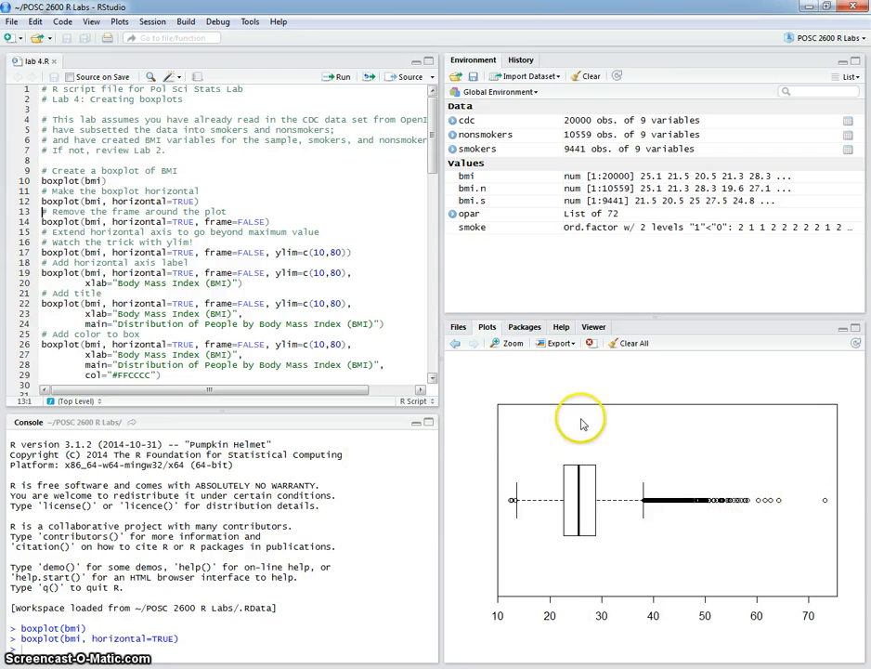
mouse_move(583, 416)
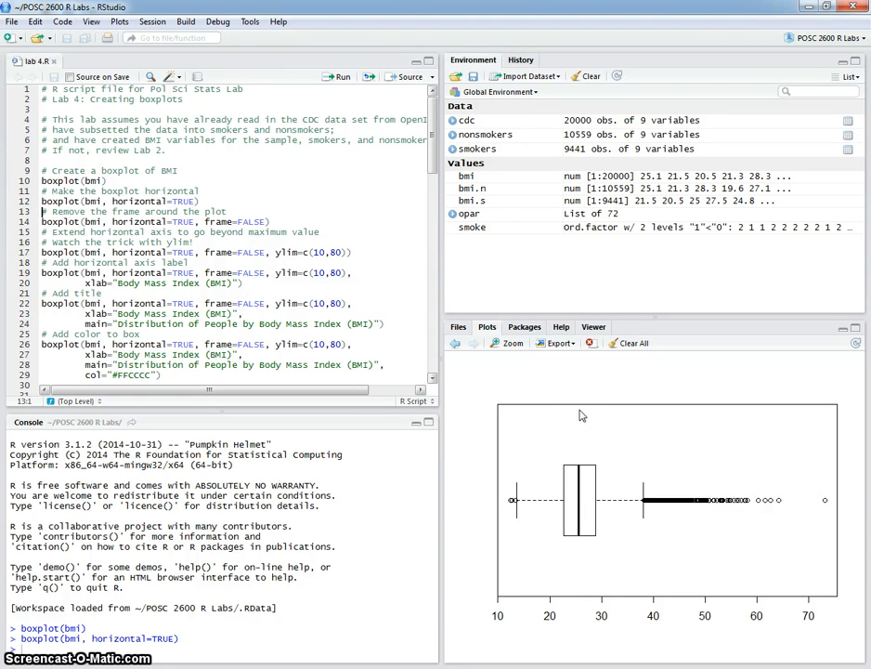
mouse_move(516, 410)
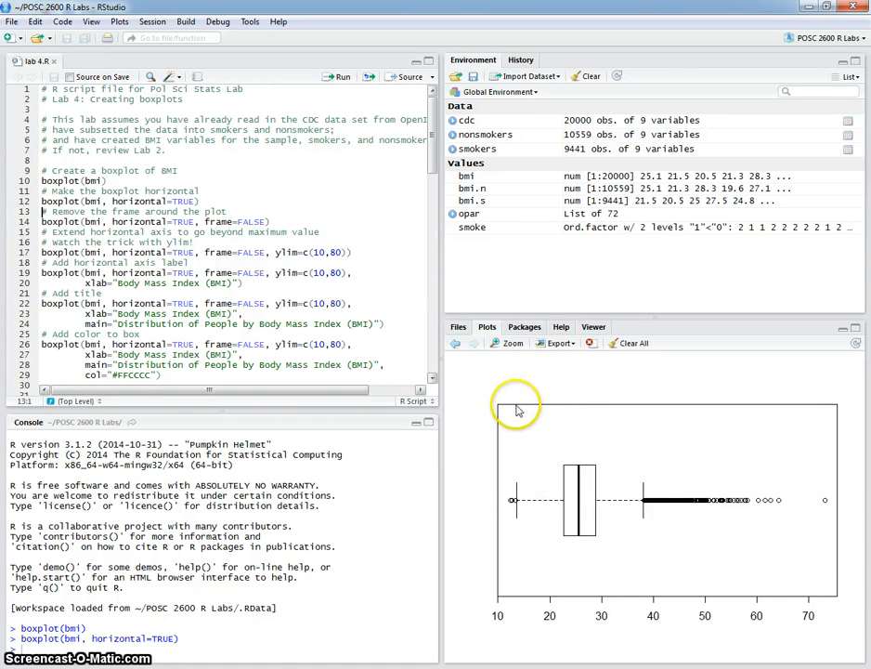
mouse_move(509, 397)
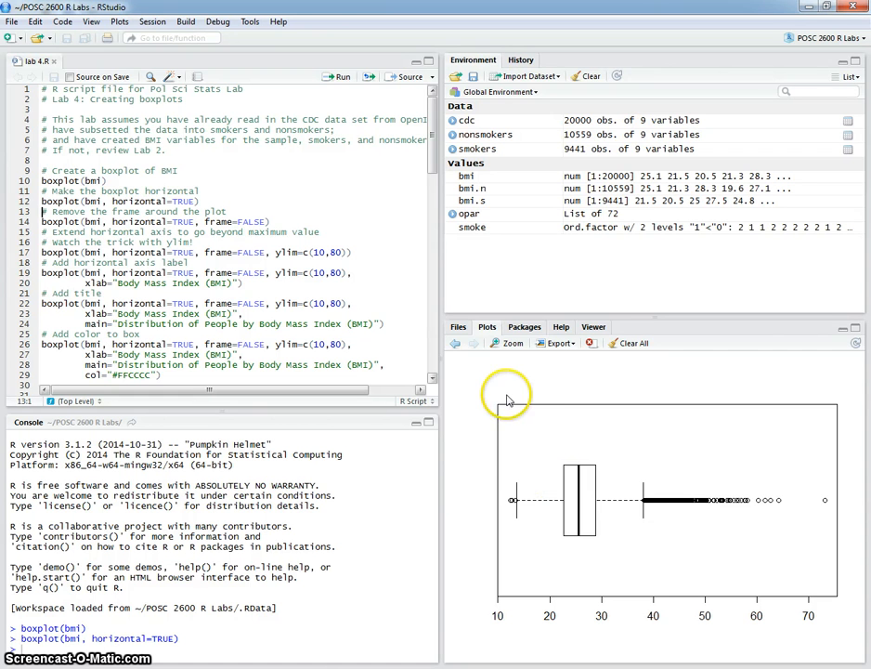
mouse_move(552, 410)
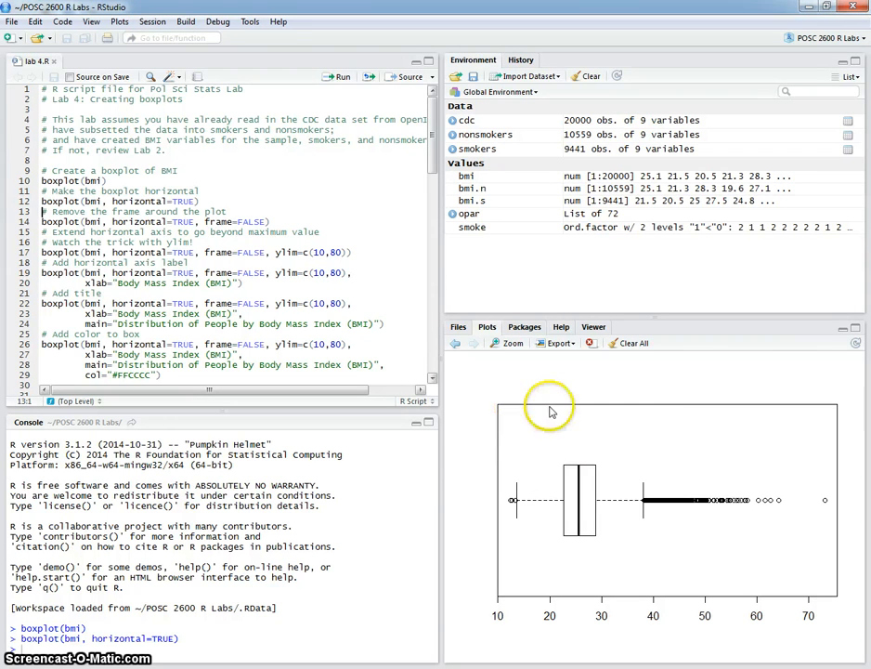
mouse_move(574, 610)
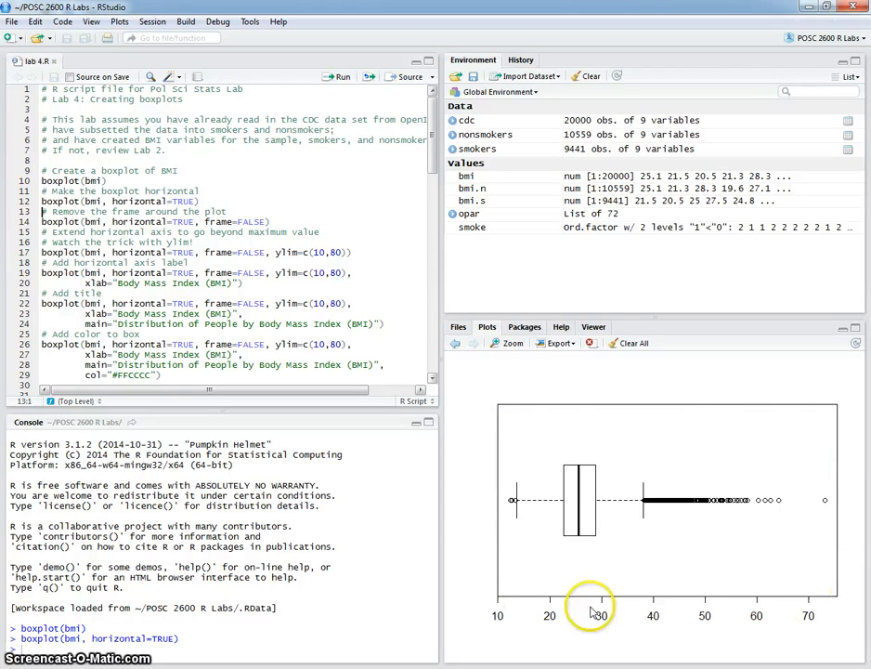
mouse_move(412, 461)
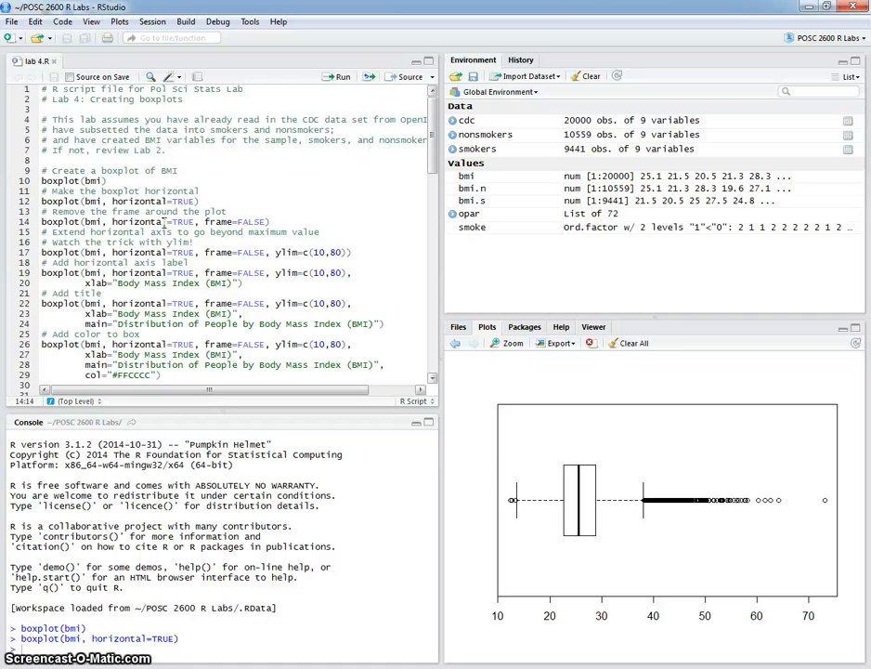
mouse_move(523, 447)
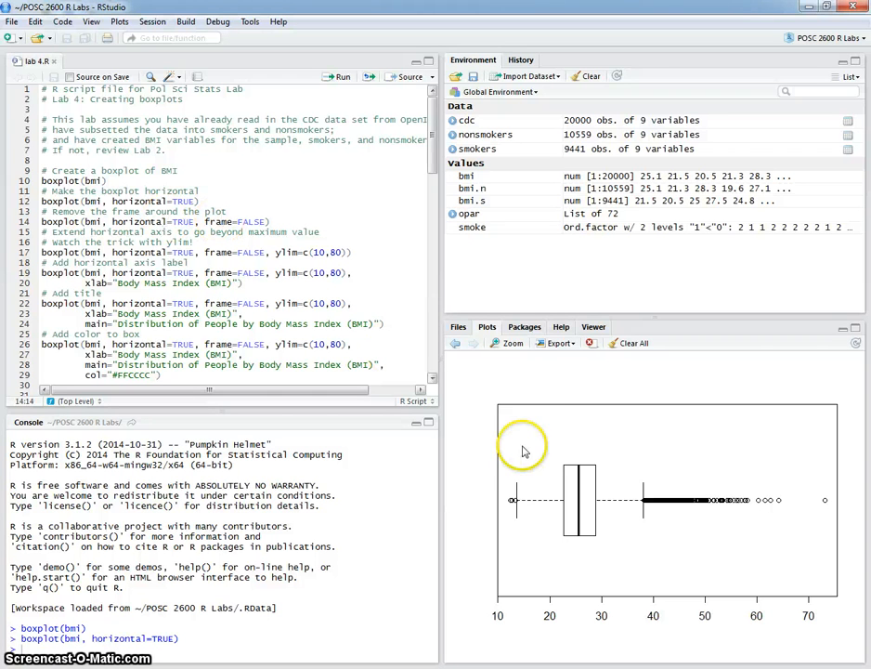
mouse_move(828, 422)
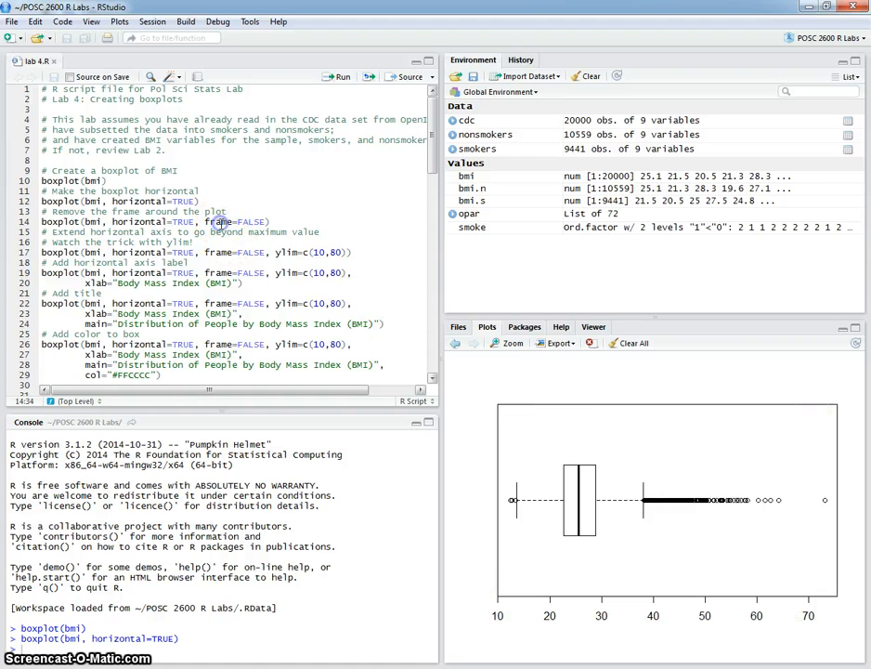
mouse_move(535, 416)
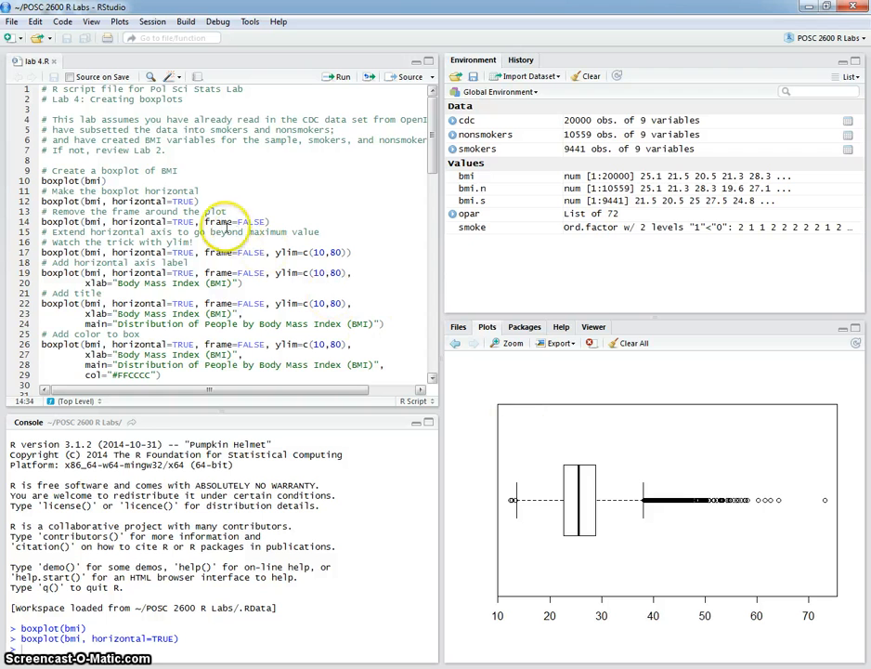
mouse_move(408, 368)
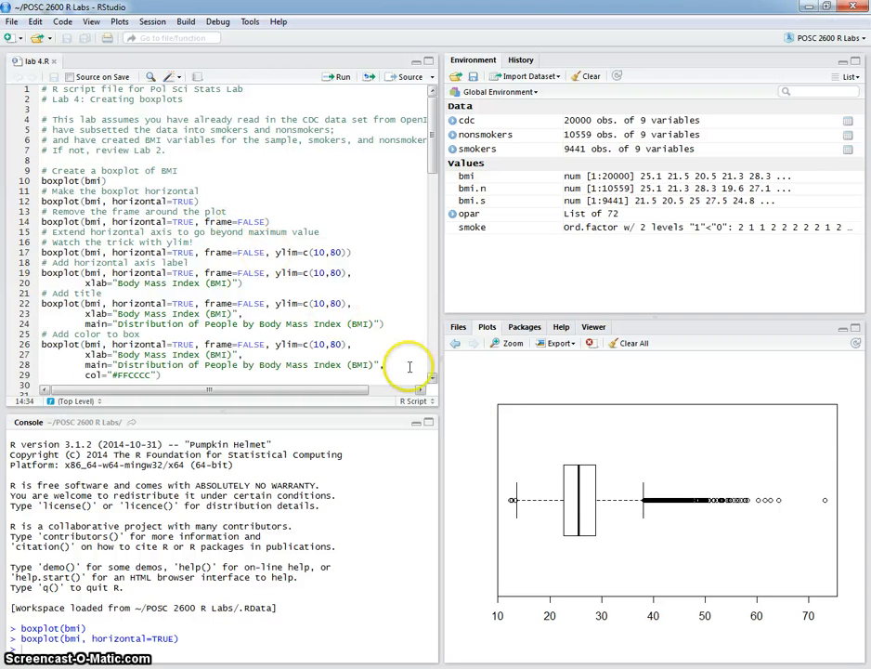
Step: Run the boxplot line with frame=FALSE to drop the surrounding frame
click(333, 76)
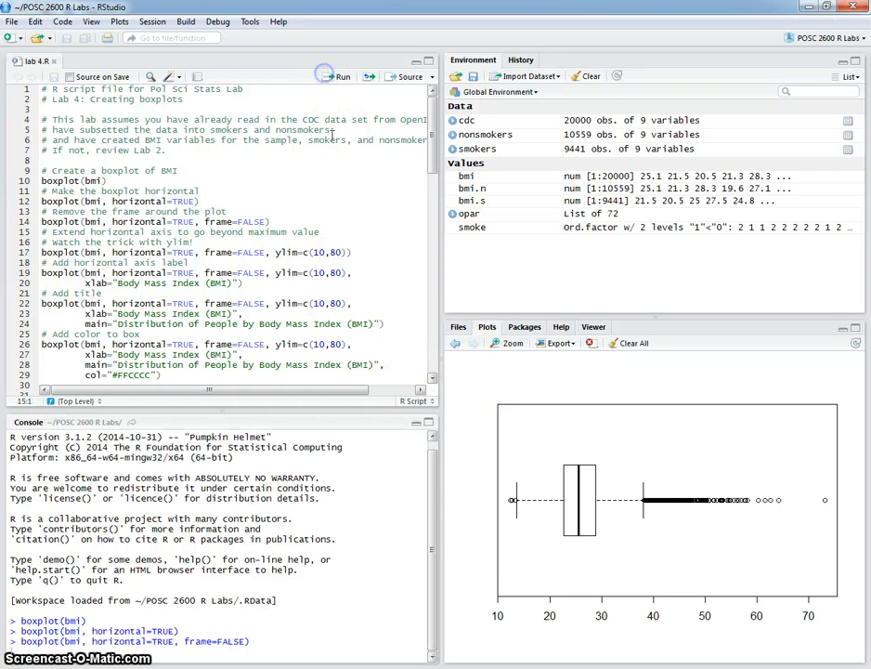
mouse_move(613, 557)
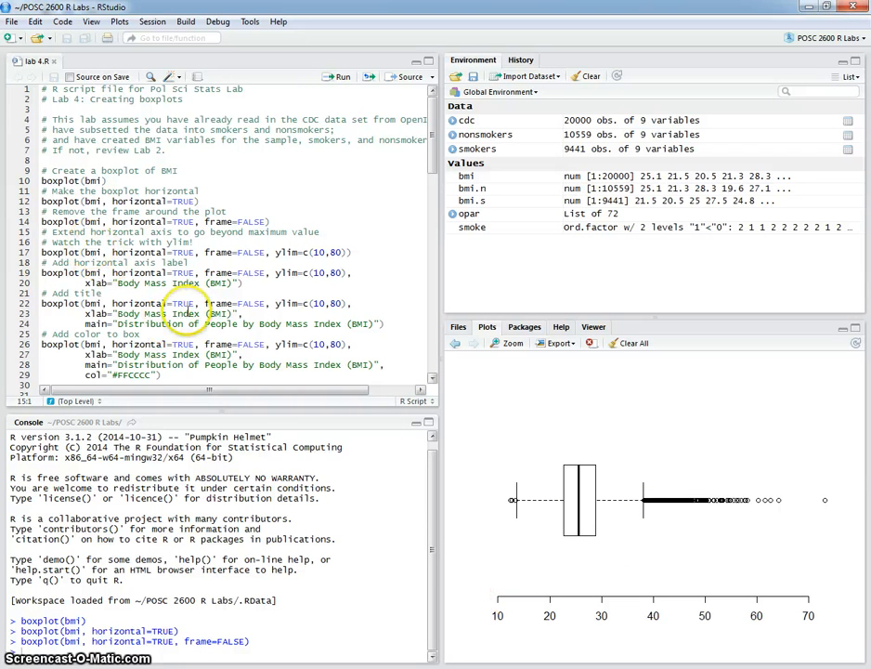
mouse_move(610, 601)
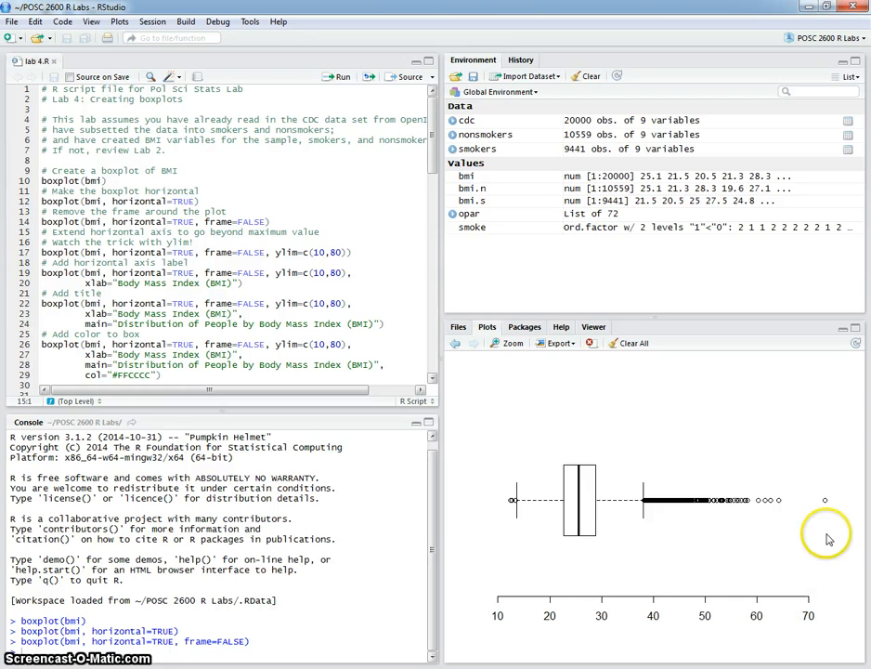
mouse_move(826, 524)
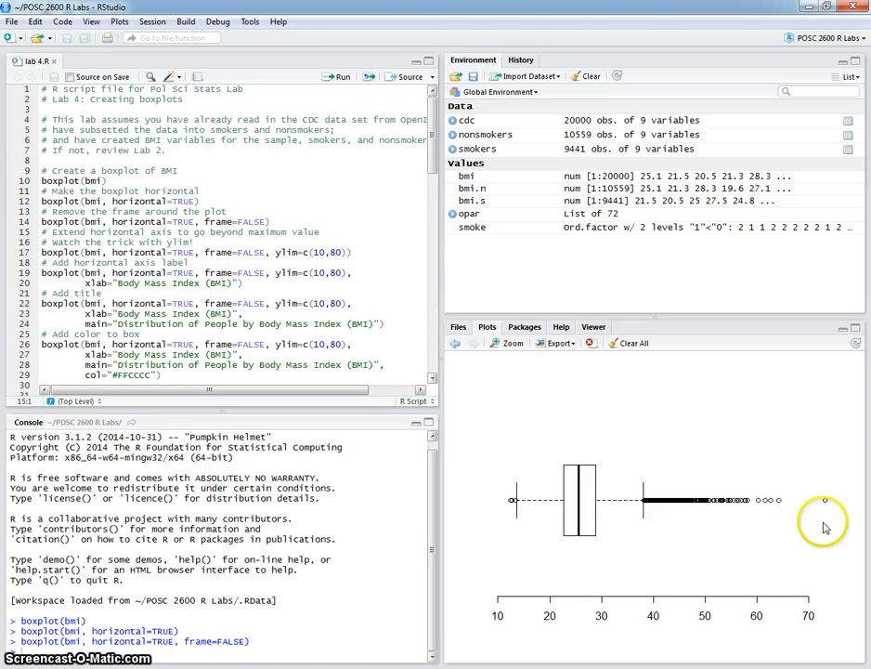
mouse_move(863, 592)
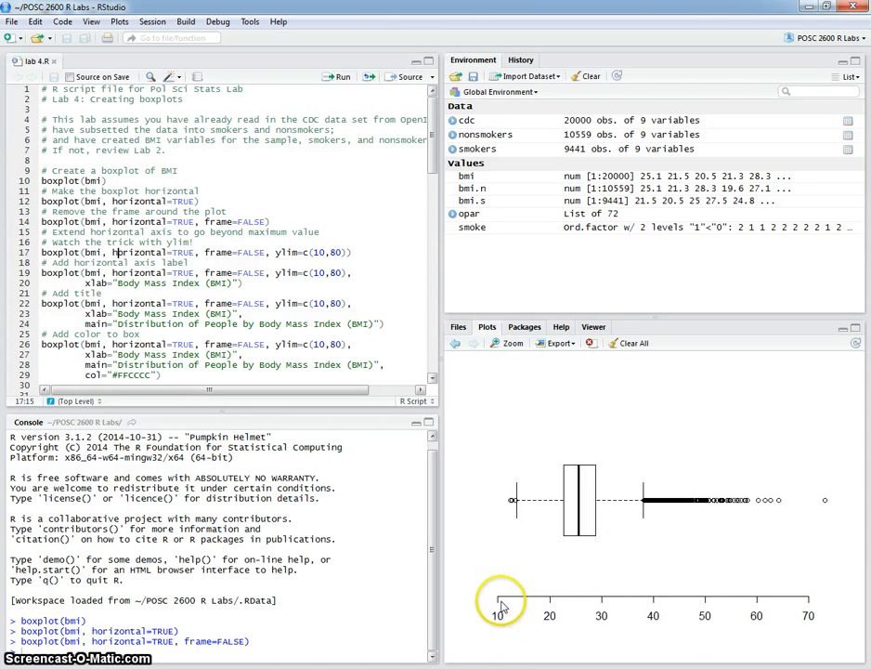
mouse_move(557, 606)
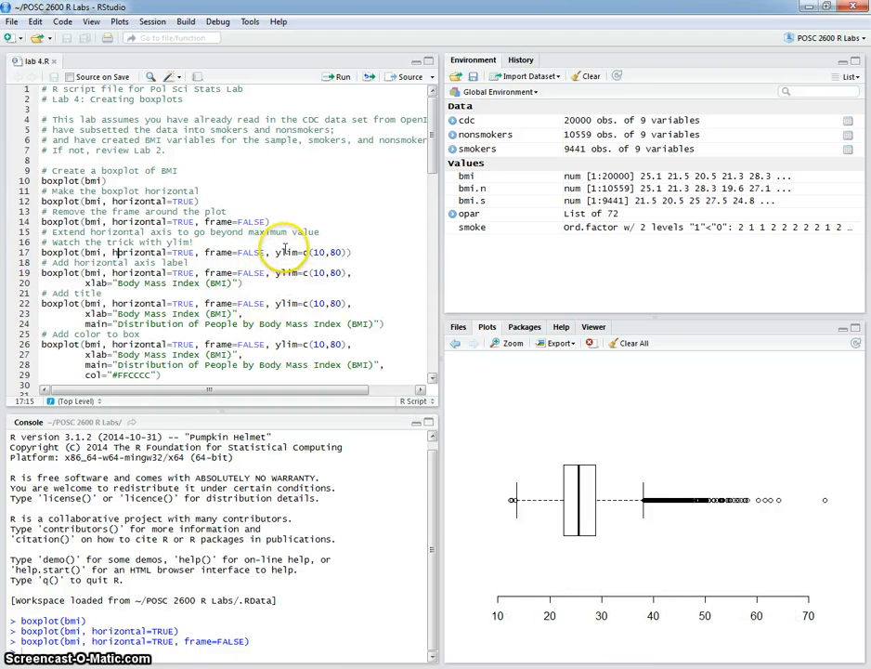
mouse_move(293, 264)
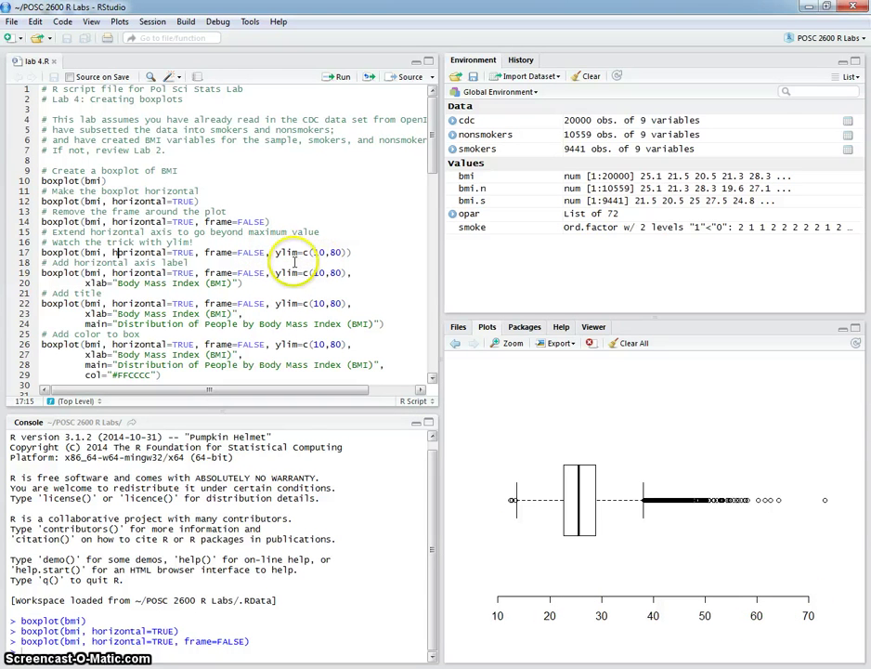
mouse_move(287, 256)
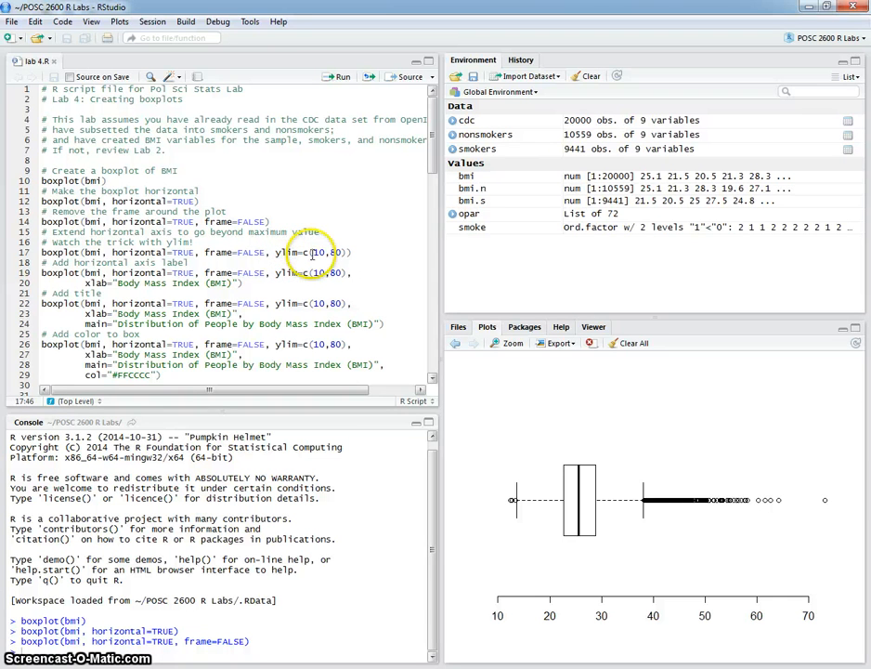
mouse_move(330, 325)
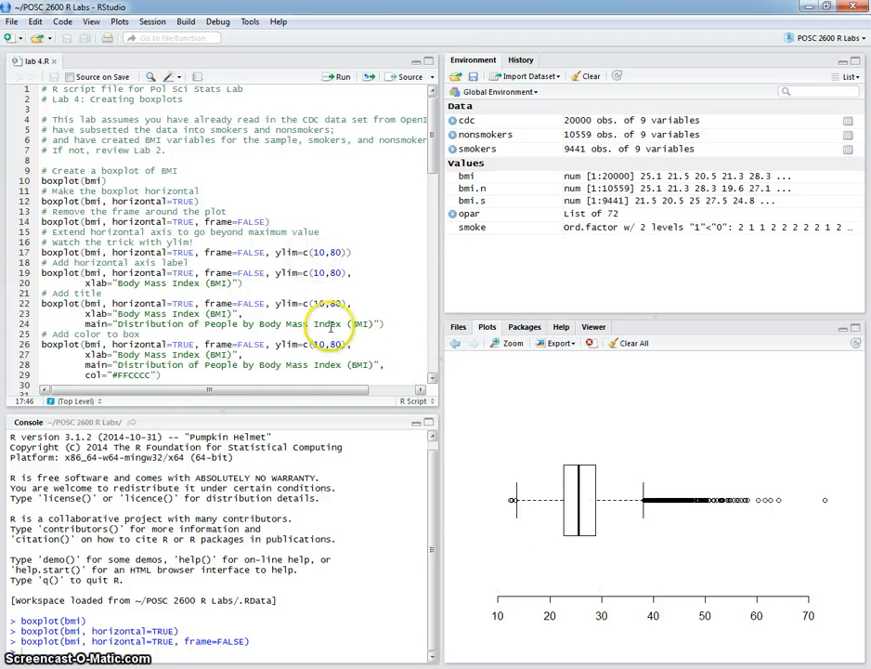
mouse_move(361, 145)
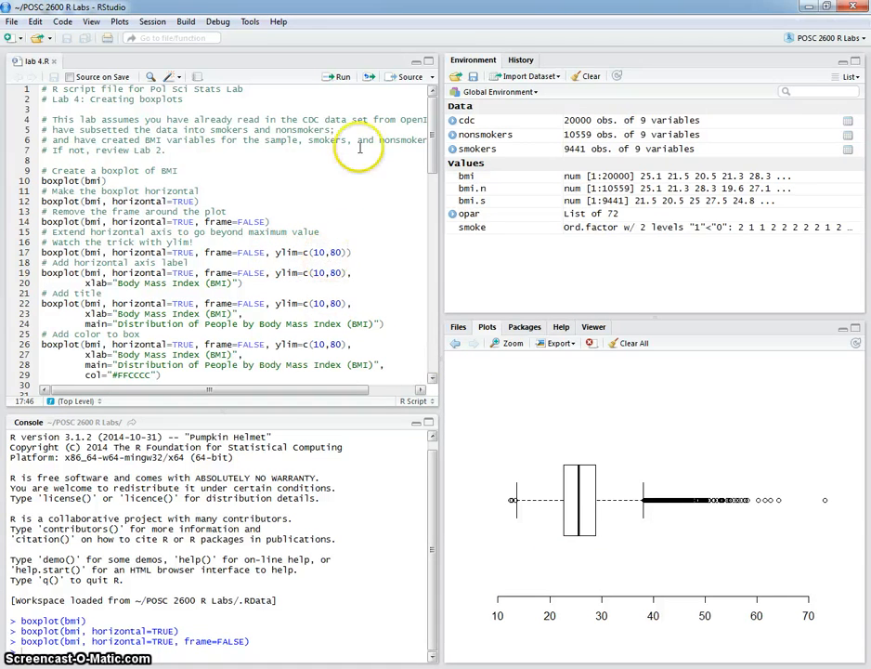
Step: Run the boxplot line with ylim=c(10,80) so the axis spans 10 to 80
click(338, 76)
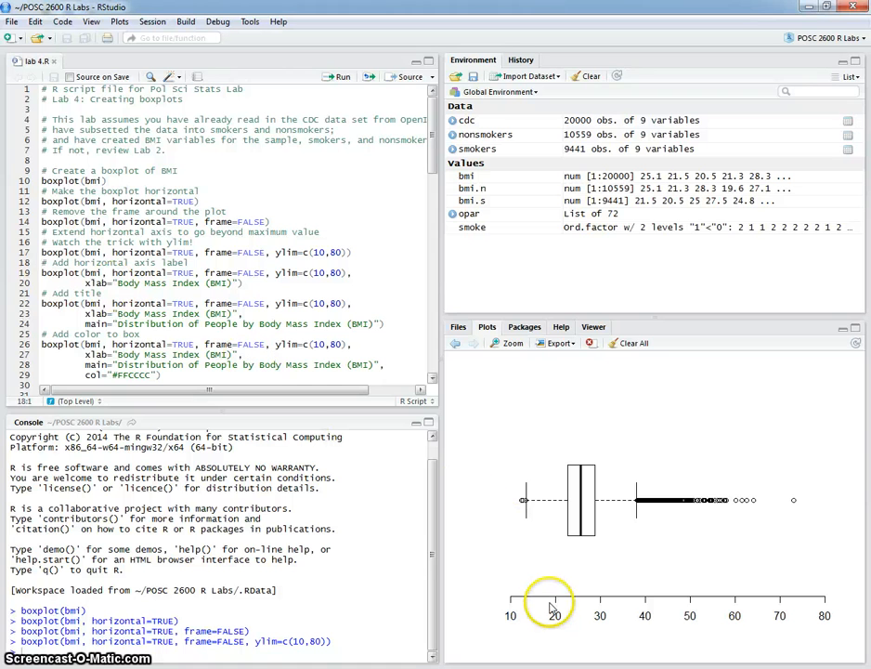
mouse_move(743, 613)
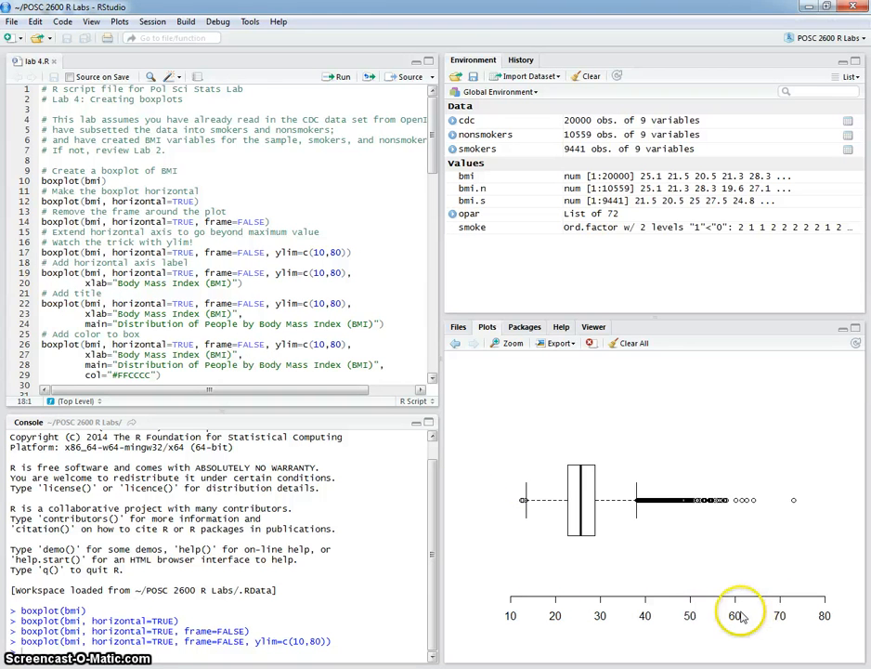
mouse_move(507, 613)
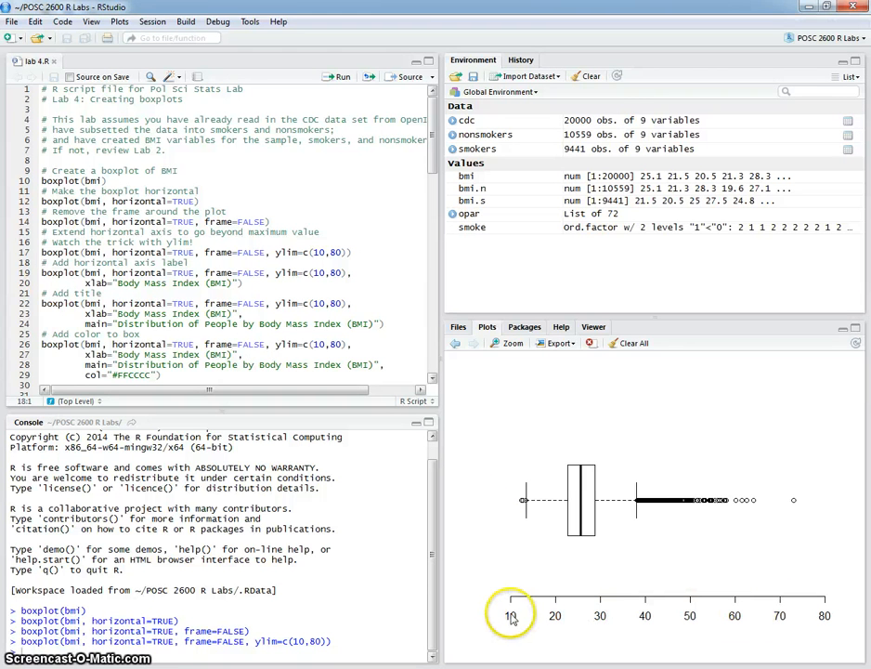
mouse_move(728, 611)
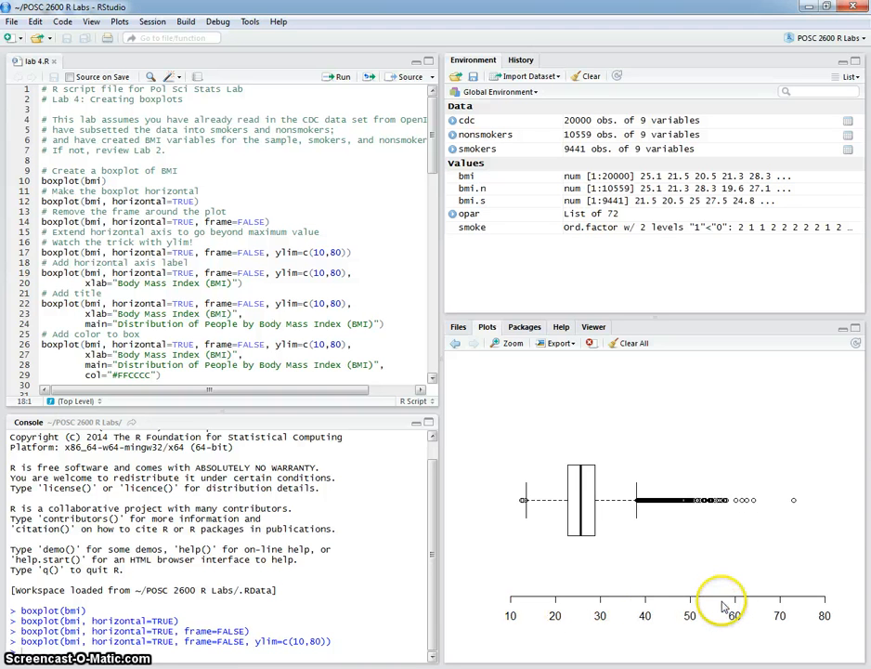
mouse_move(624, 641)
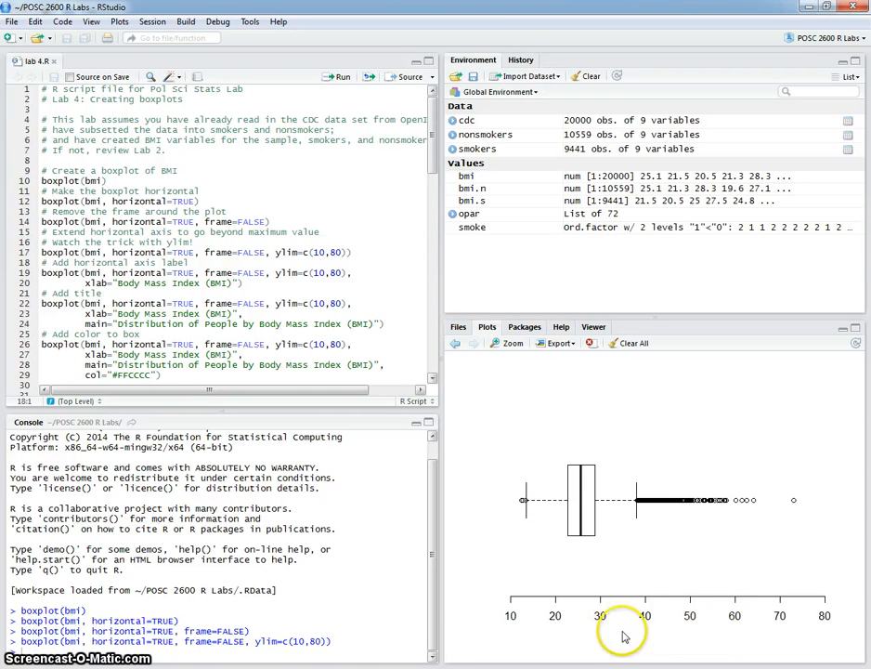
mouse_move(658, 616)
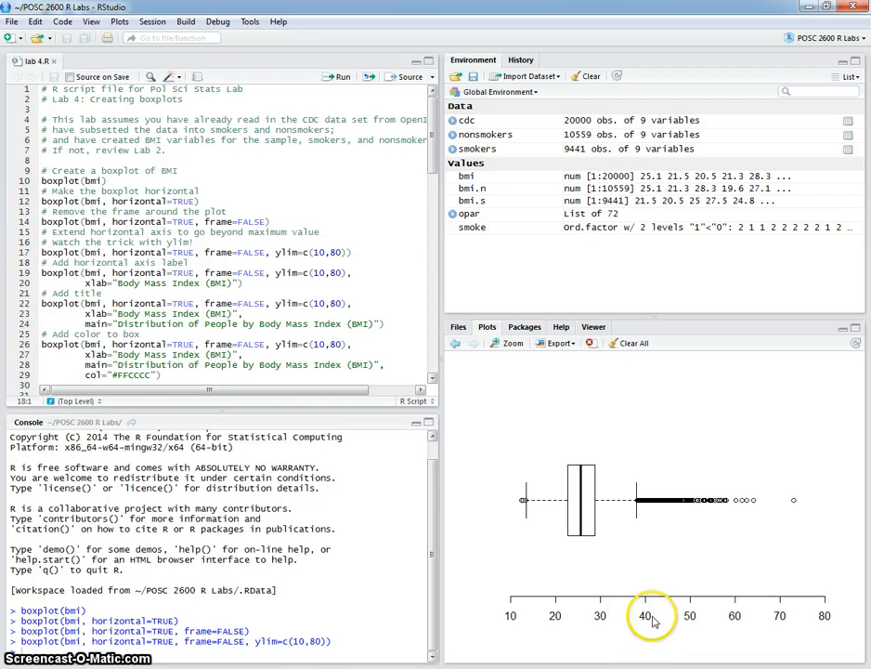
mouse_move(91, 283)
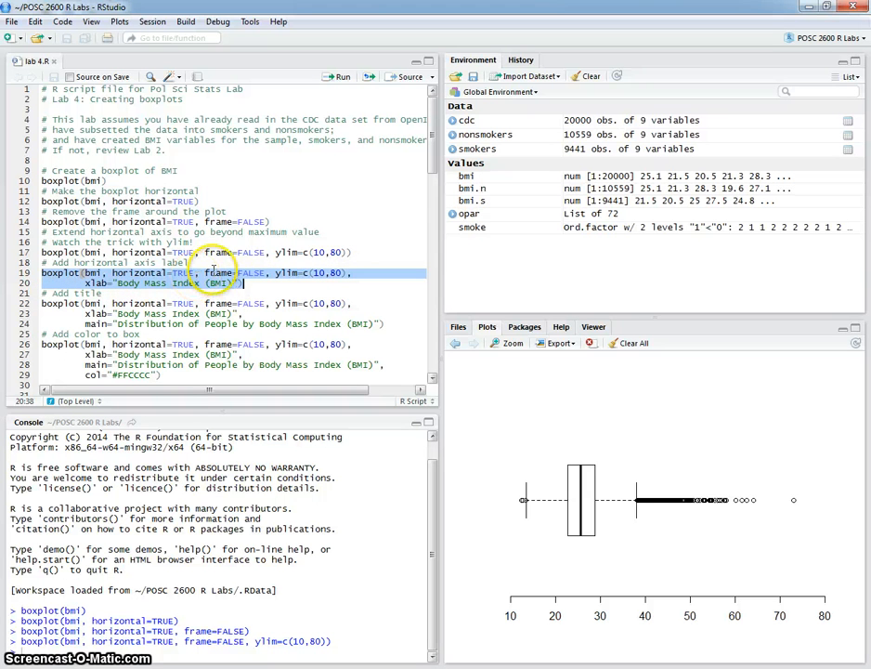
mouse_move(336, 429)
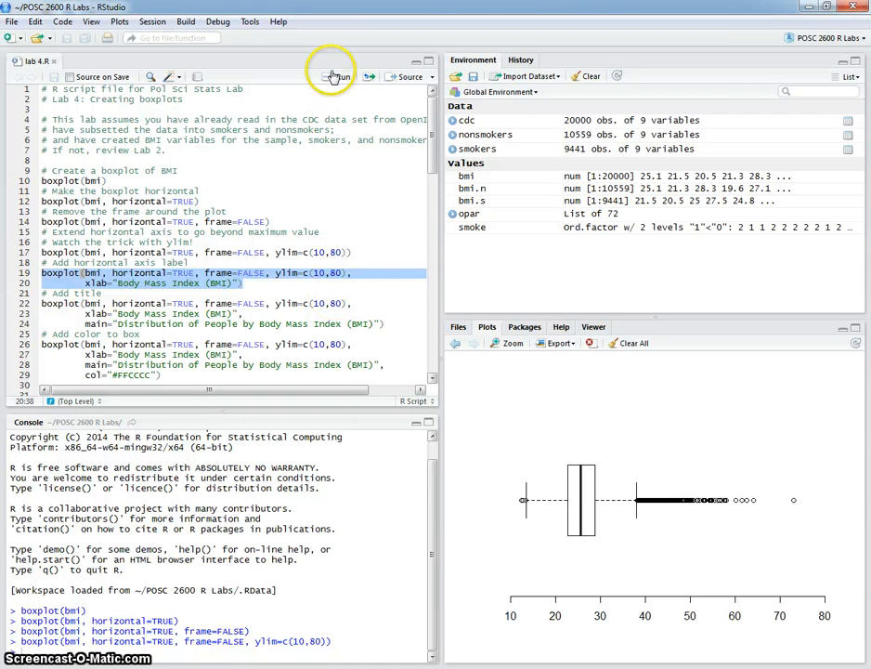
Step: Run the boxplot code with xlab="Body Mass Index (BMI)" to label the axis
click(338, 76)
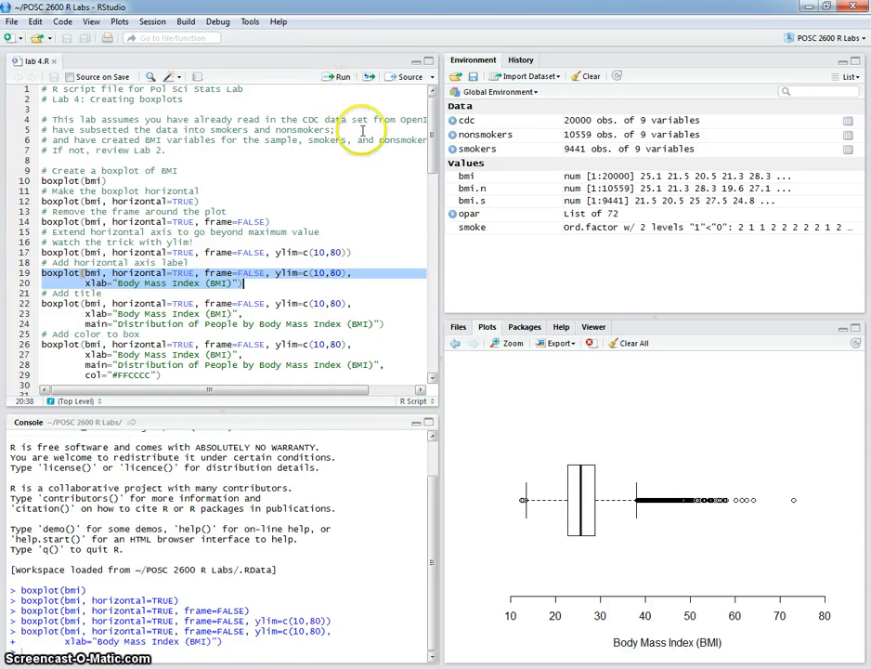
mouse_move(640, 613)
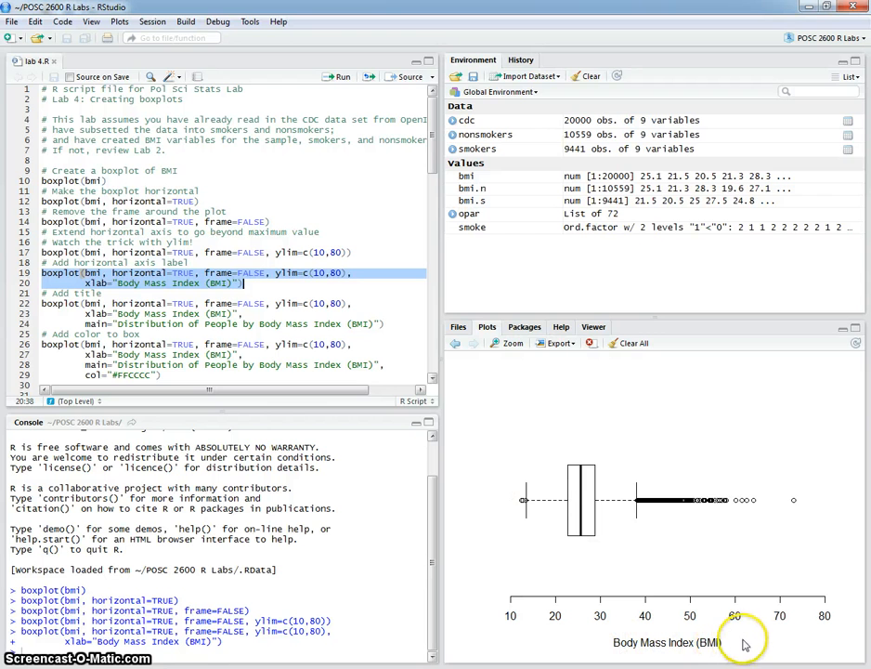
mouse_move(344, 388)
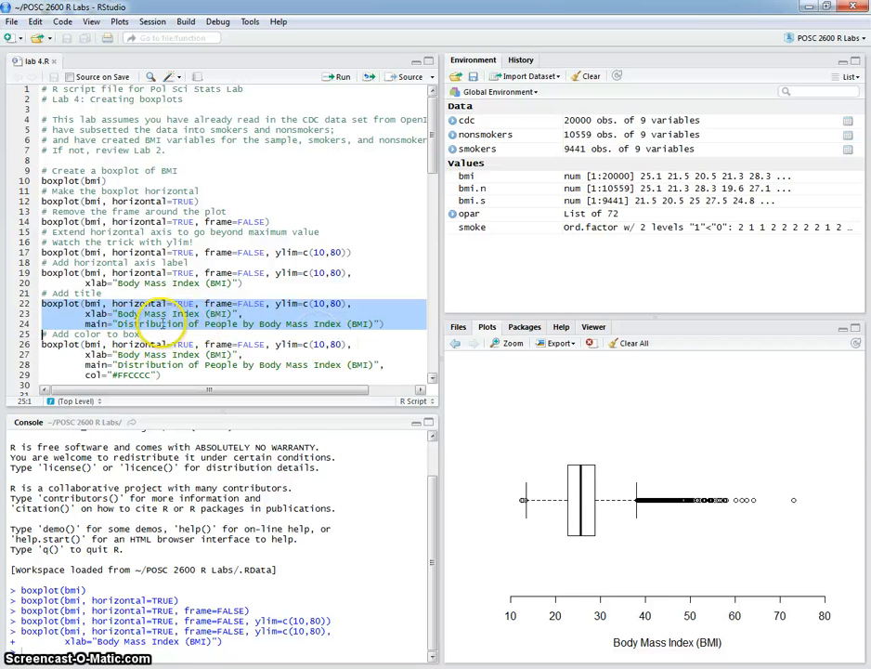
mouse_move(230, 295)
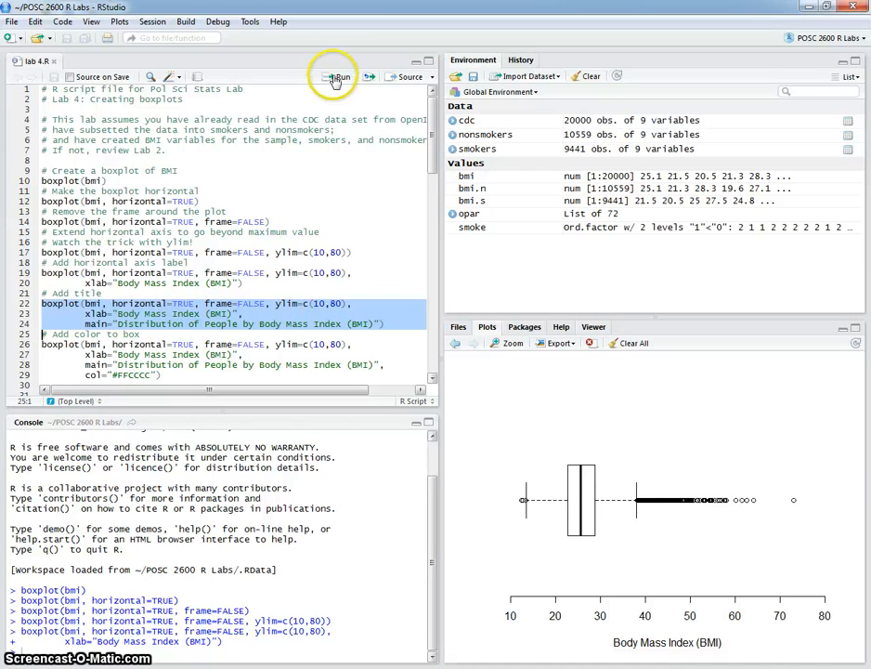
Step: Run the main= title line, then the col="#FFCCCC" line for a light red box
click(340, 76)
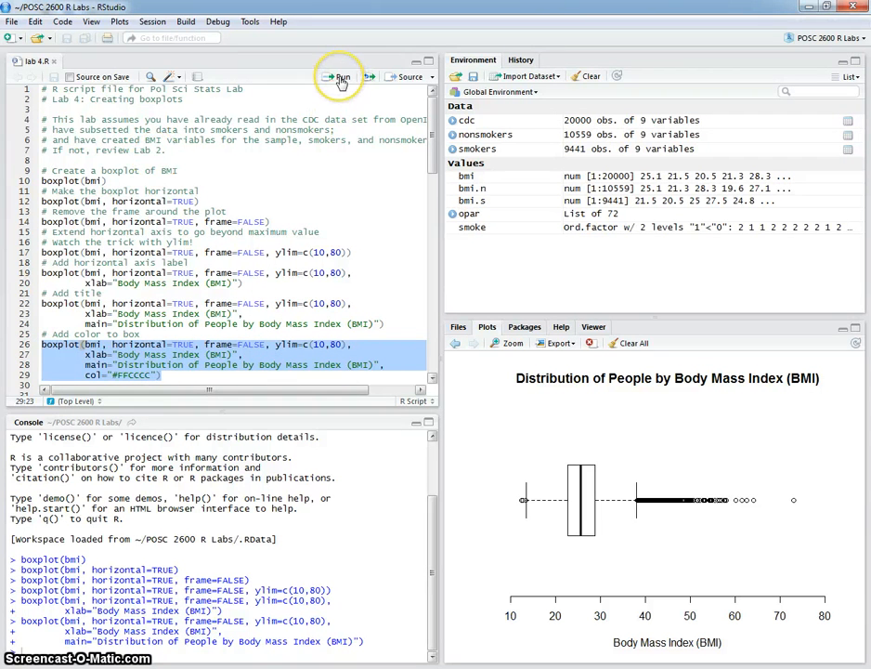
click(340, 76)
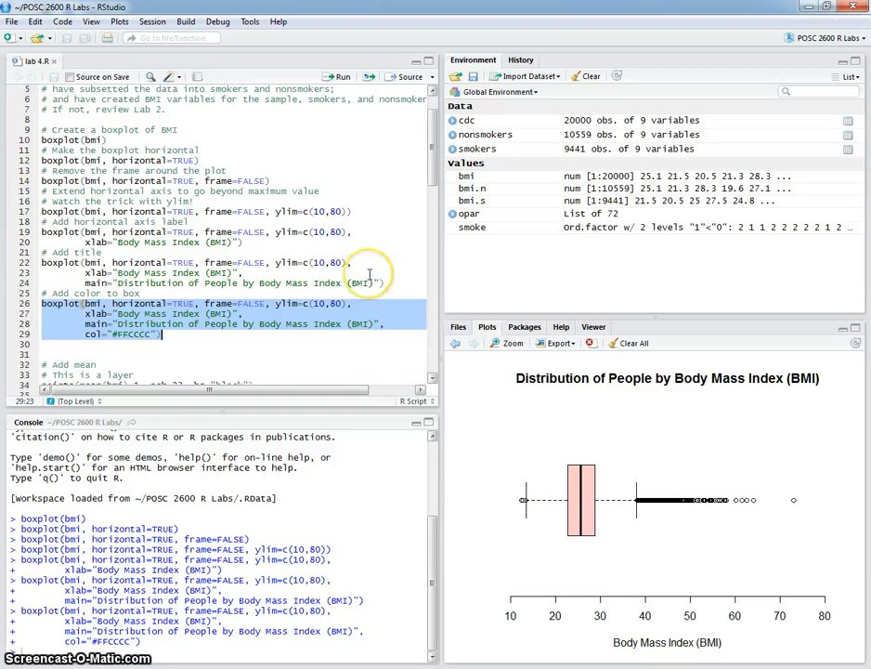
mouse_move(661, 524)
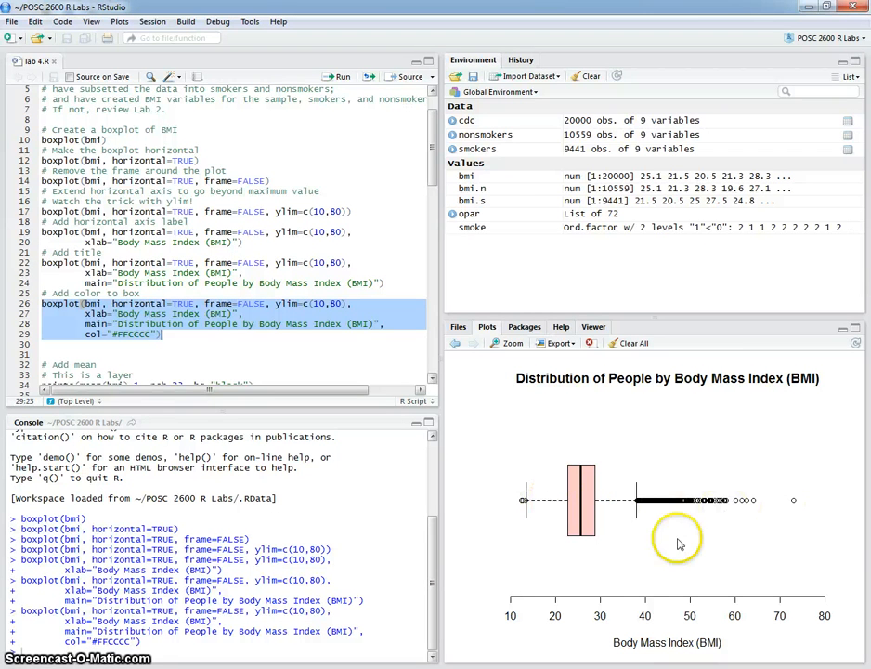
mouse_move(592, 505)
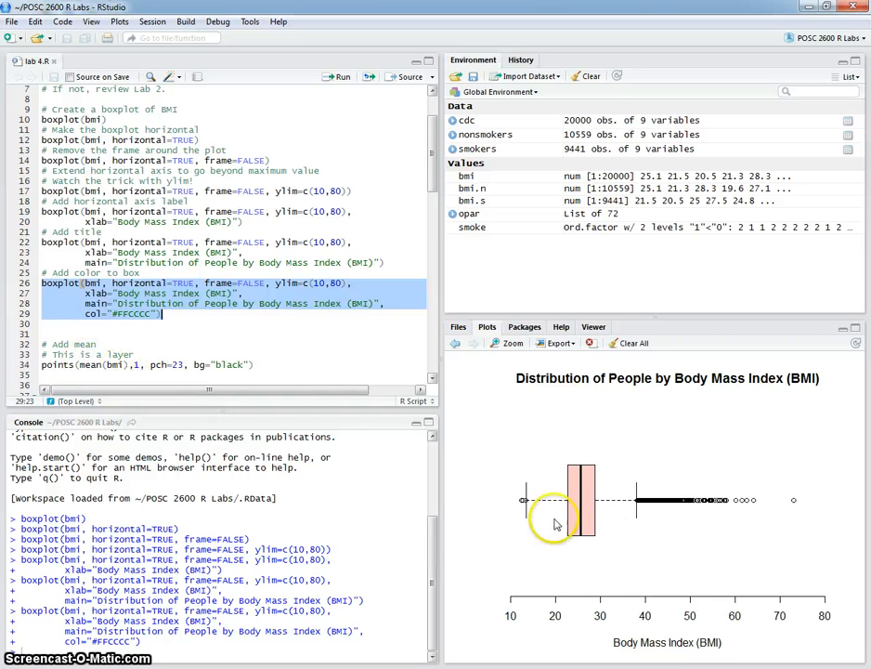
mouse_move(572, 512)
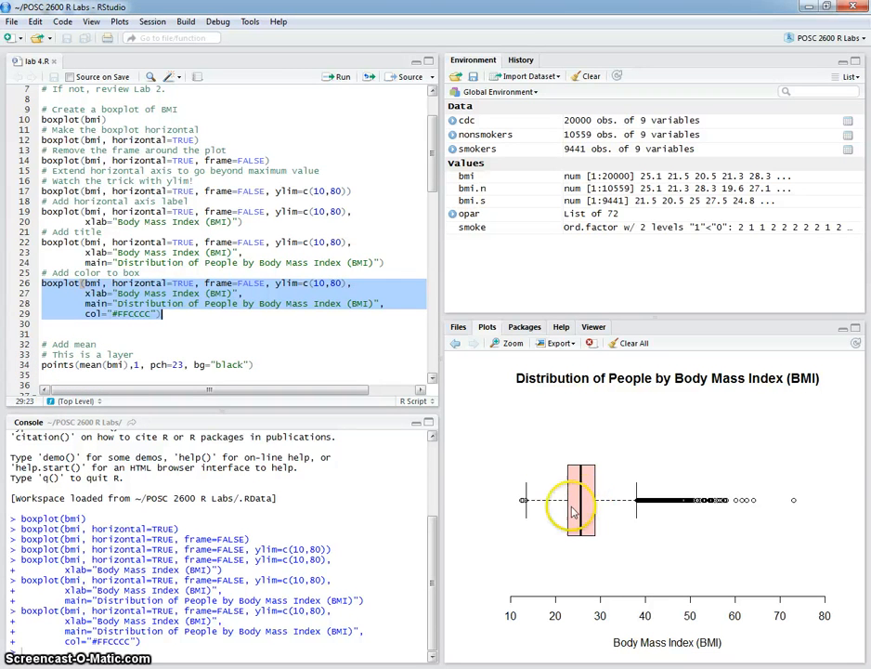
mouse_move(494, 487)
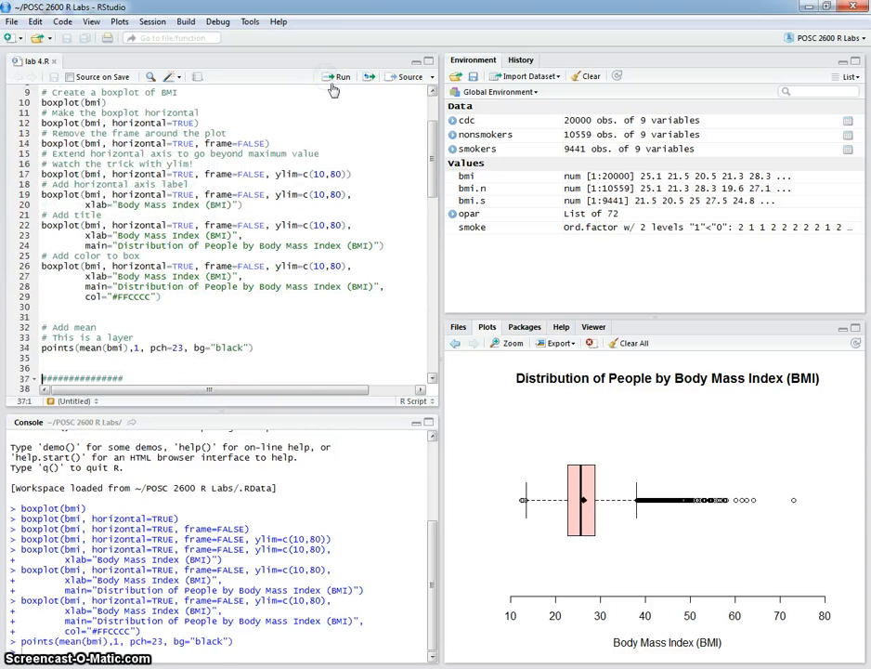
mouse_move(590, 513)
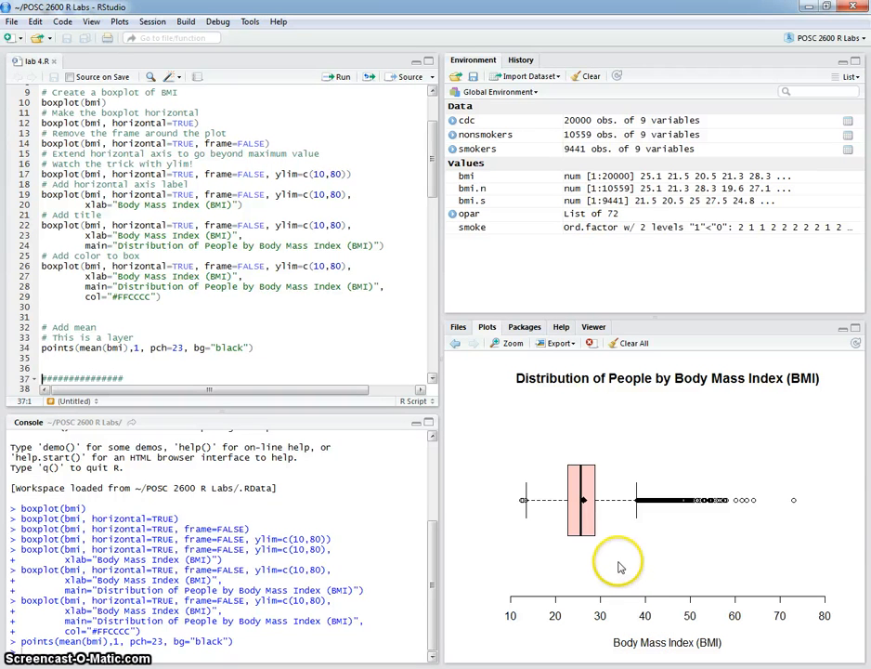
mouse_move(572, 568)
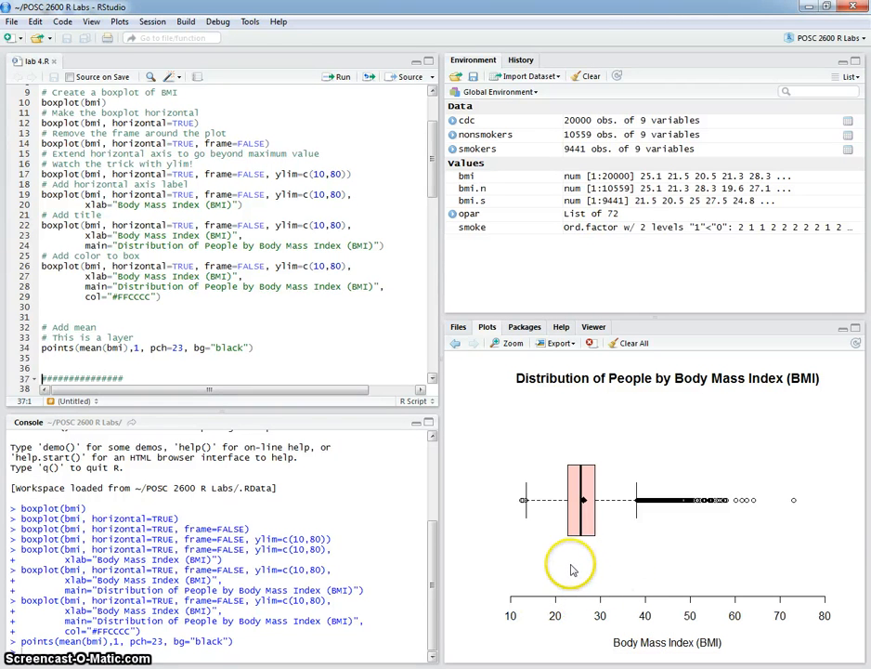